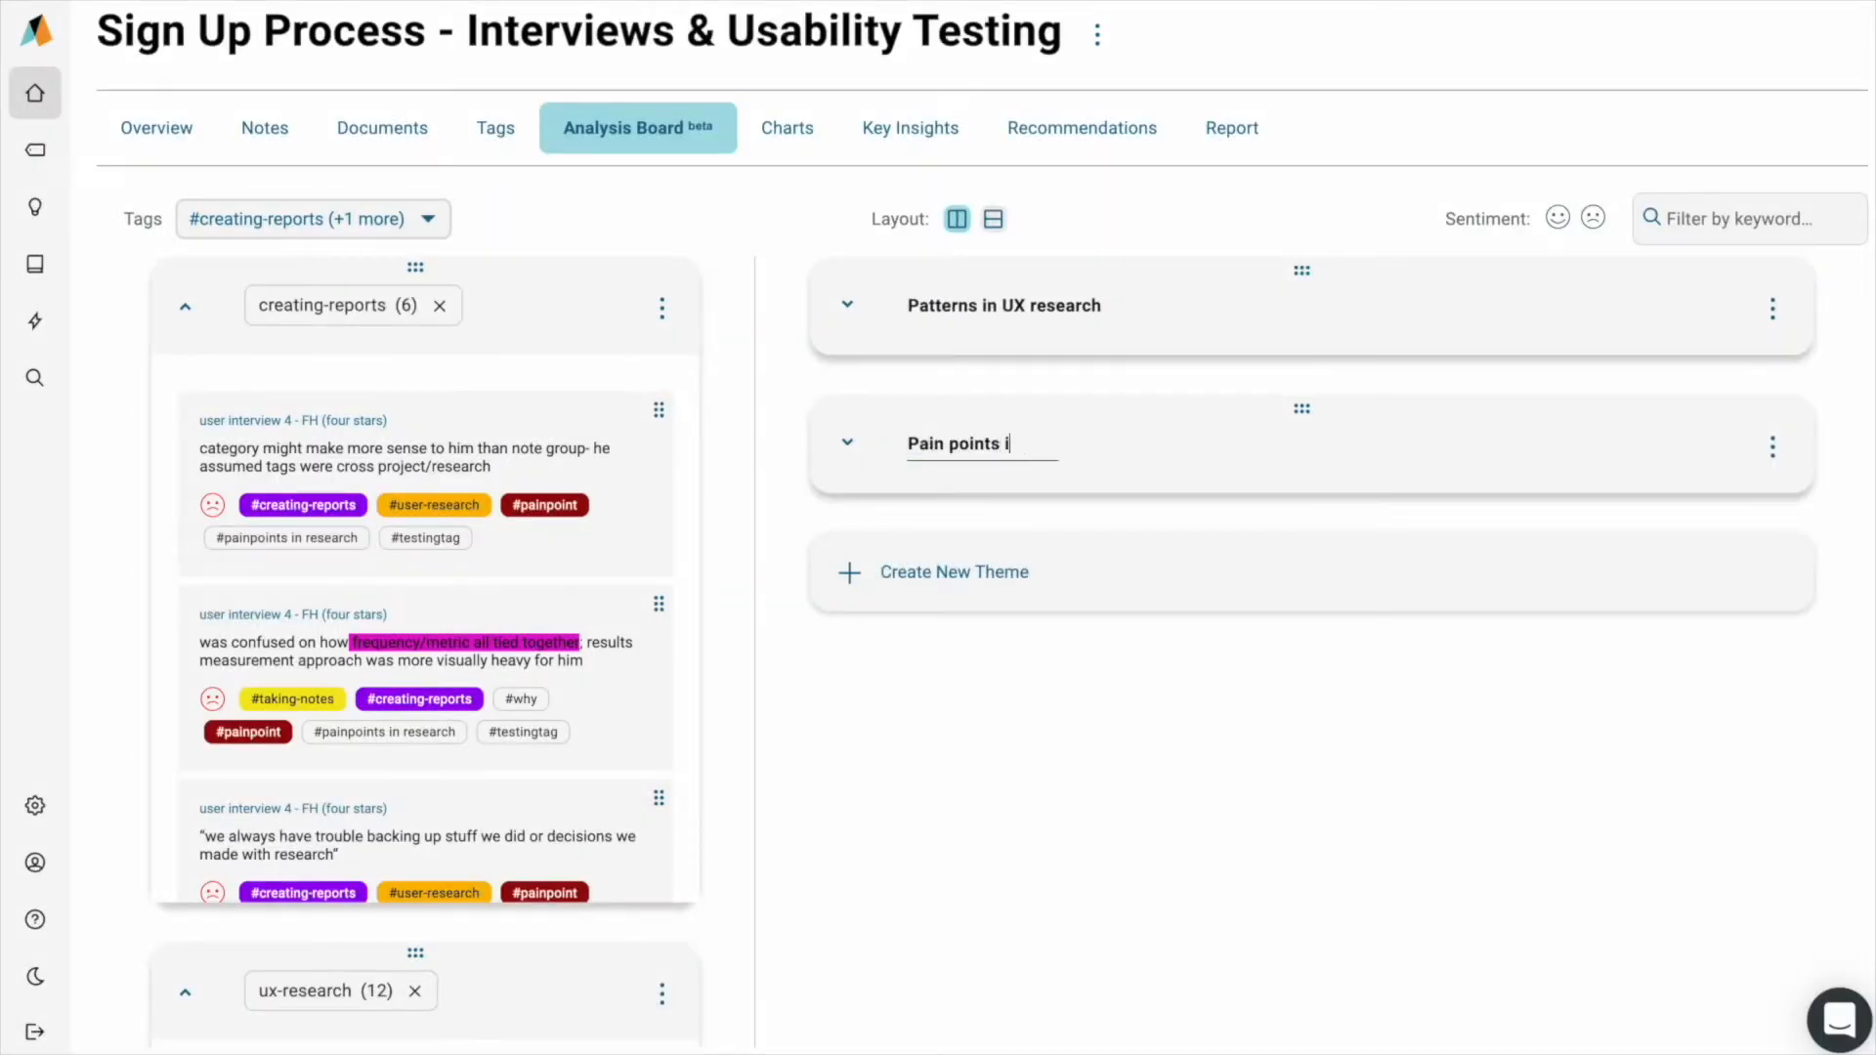
# Step: Name the theme 'Pain points in creating reports' and drag the creating-reports painpoint notes into it
pyautogui.write('n creating reports')
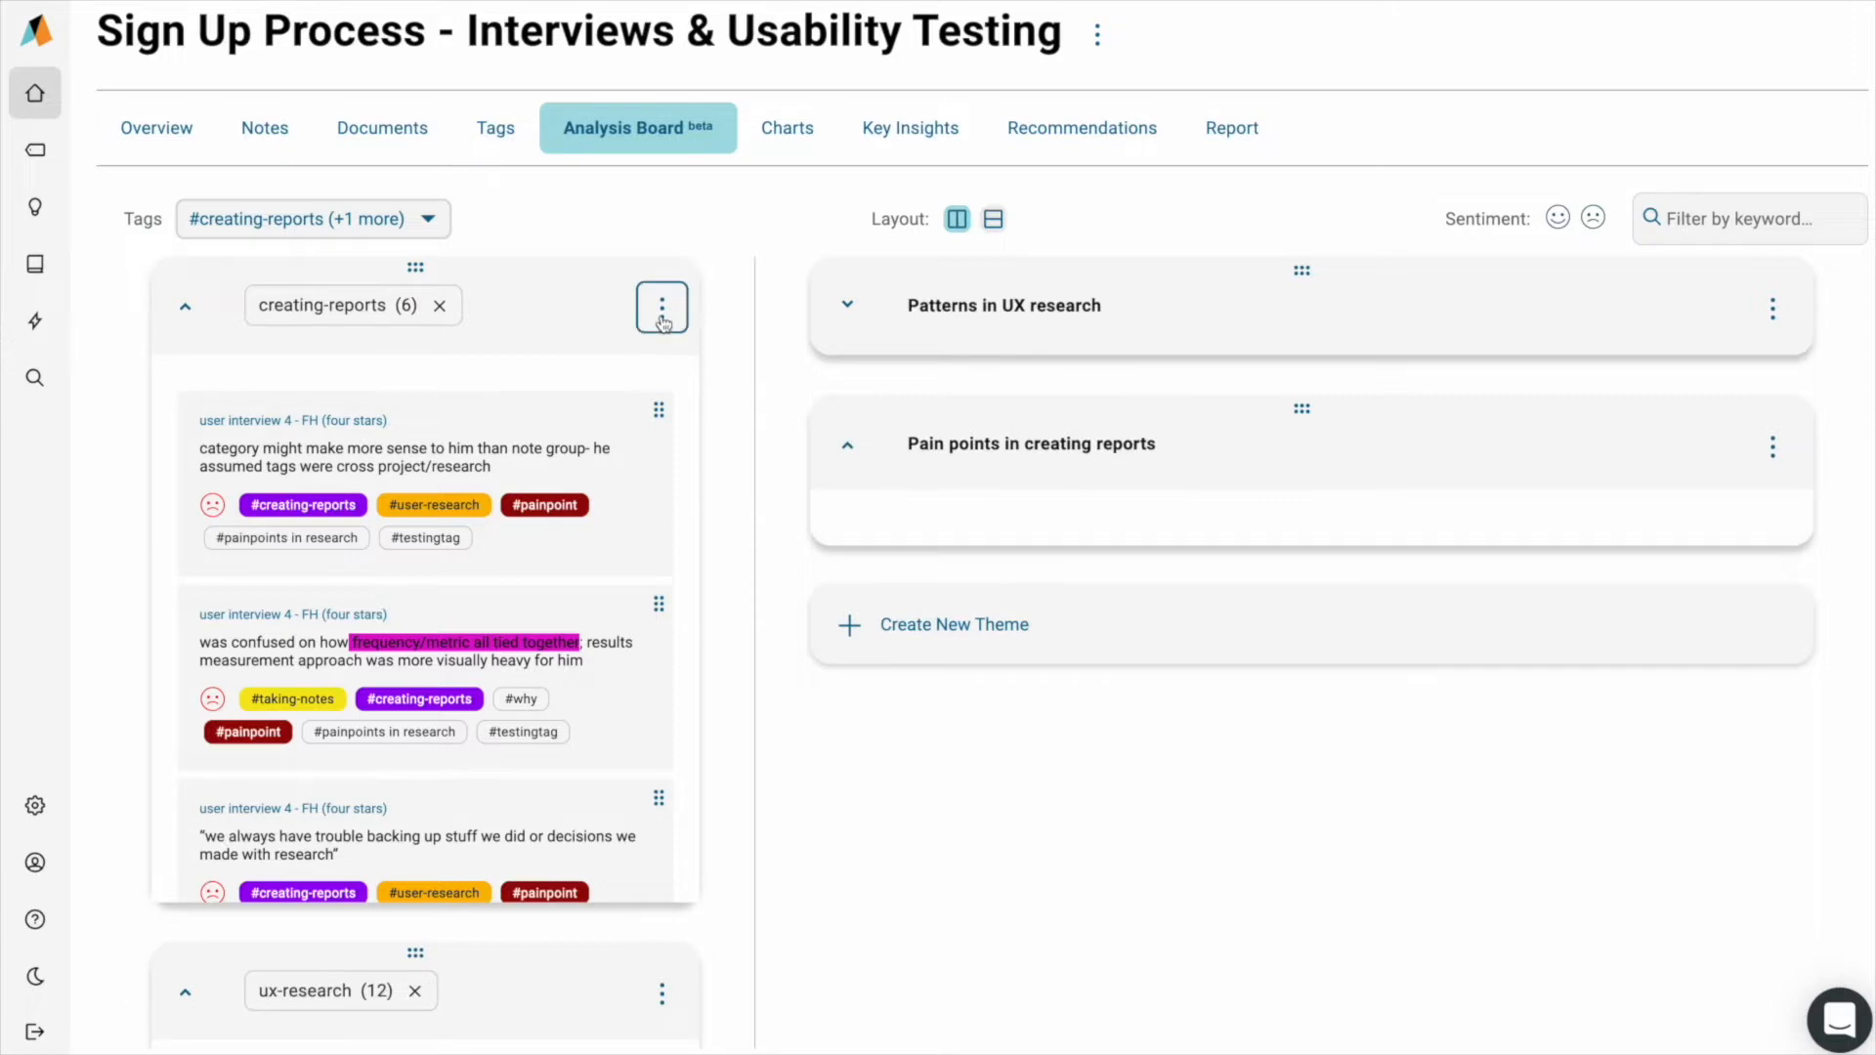
pyautogui.scroll(-3)
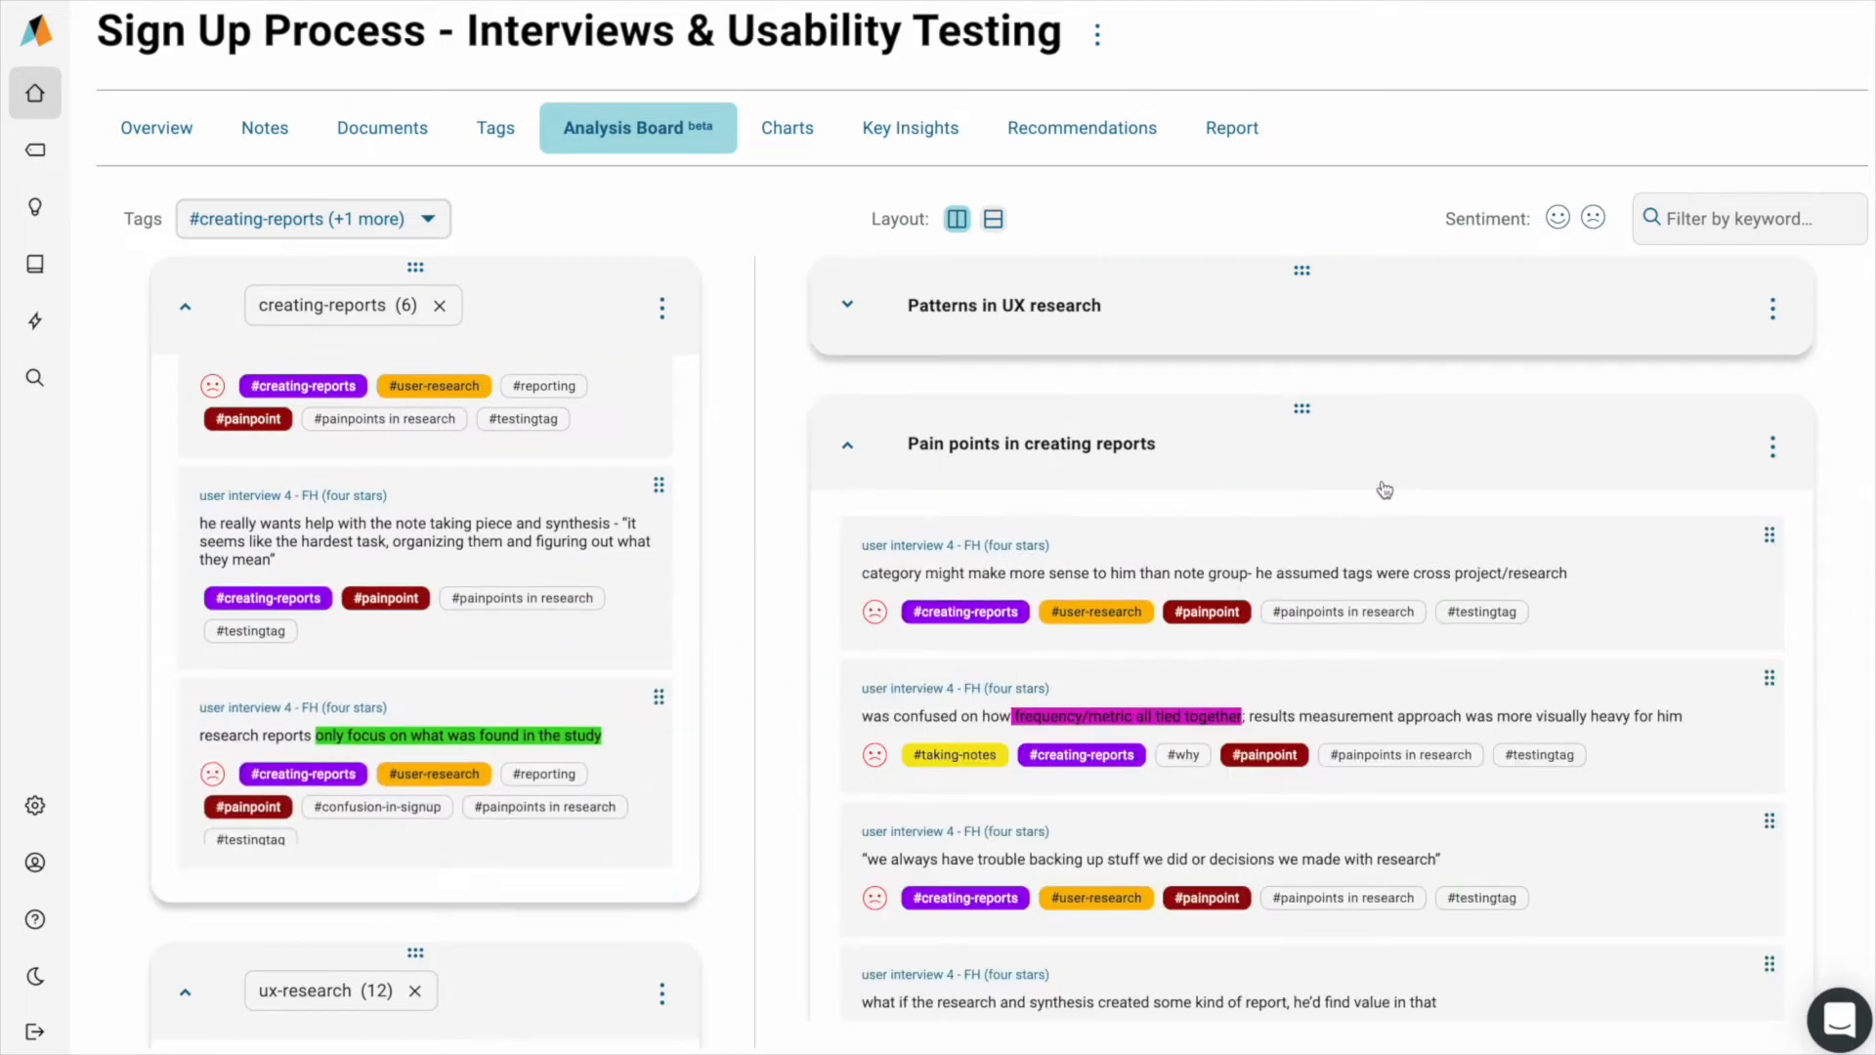
pyautogui.scroll(-3)
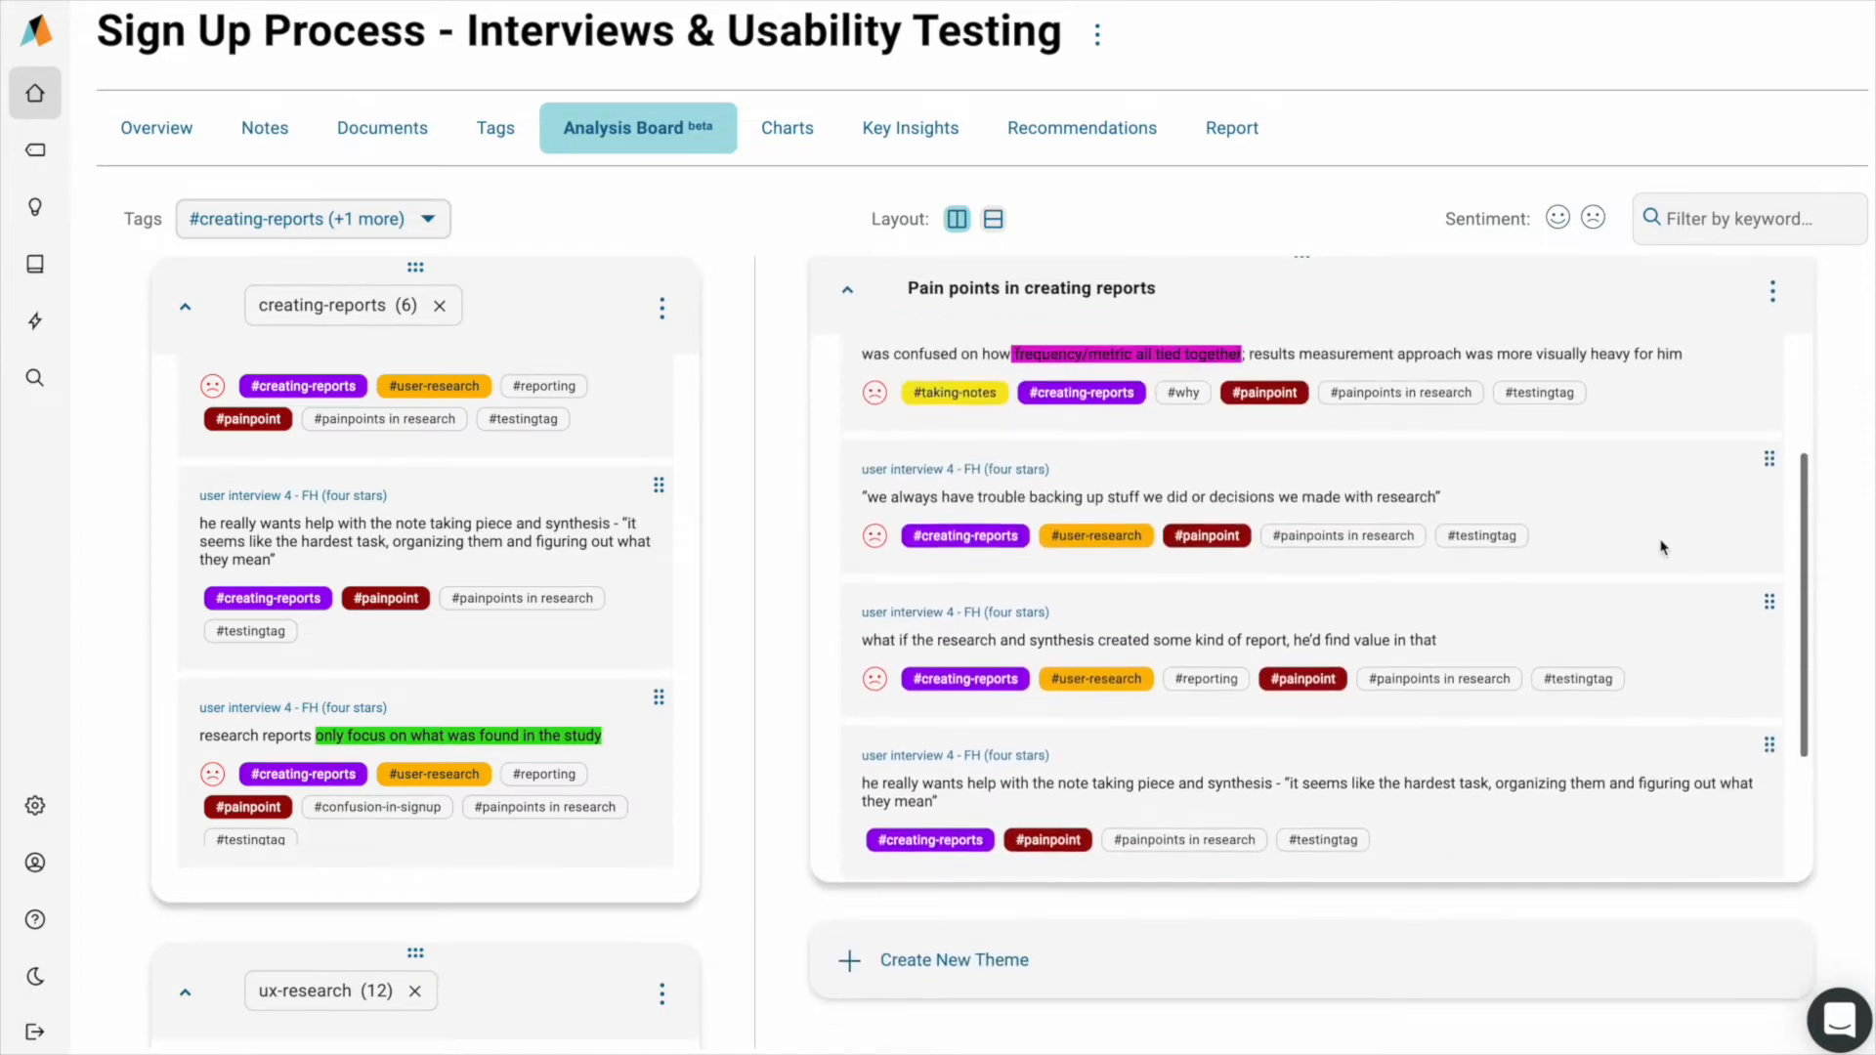
# Step: Add creating-reports as a tag column on the Analysis Board and expand its 20 notes
pyautogui.click(263, 128)
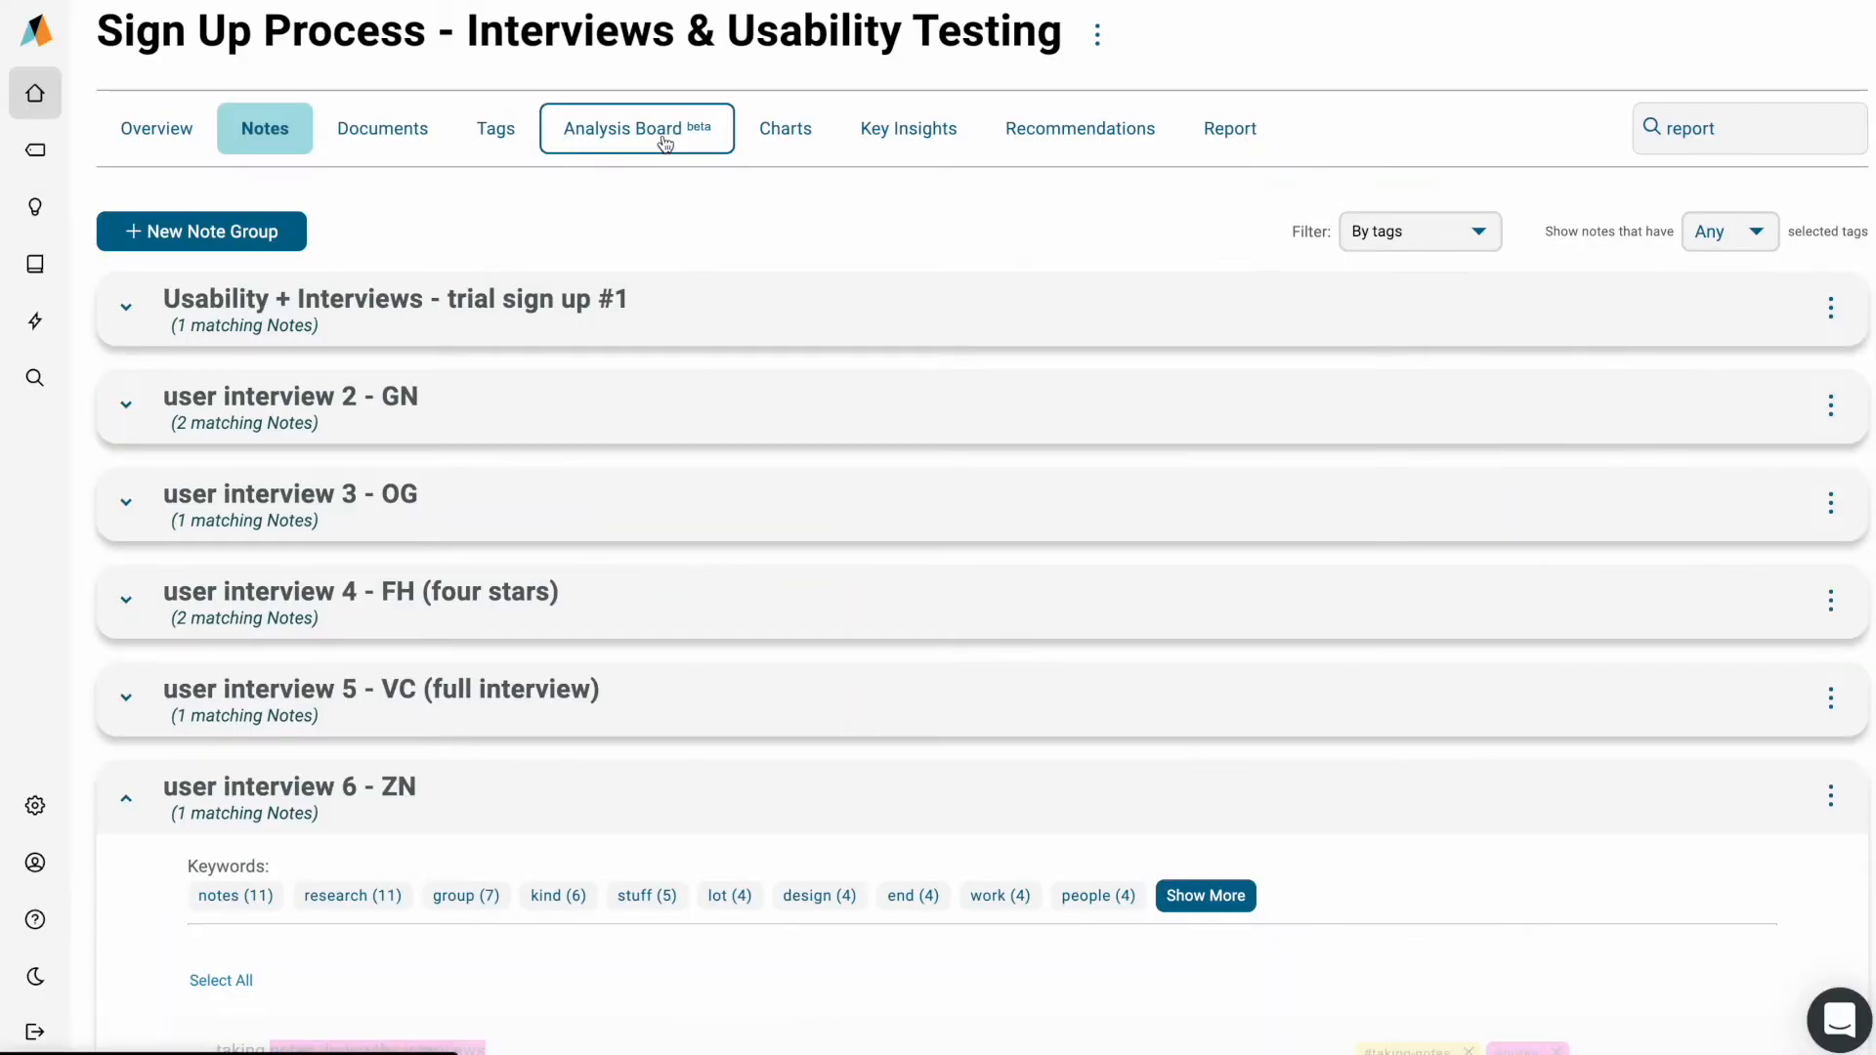
pyautogui.click(635, 128)
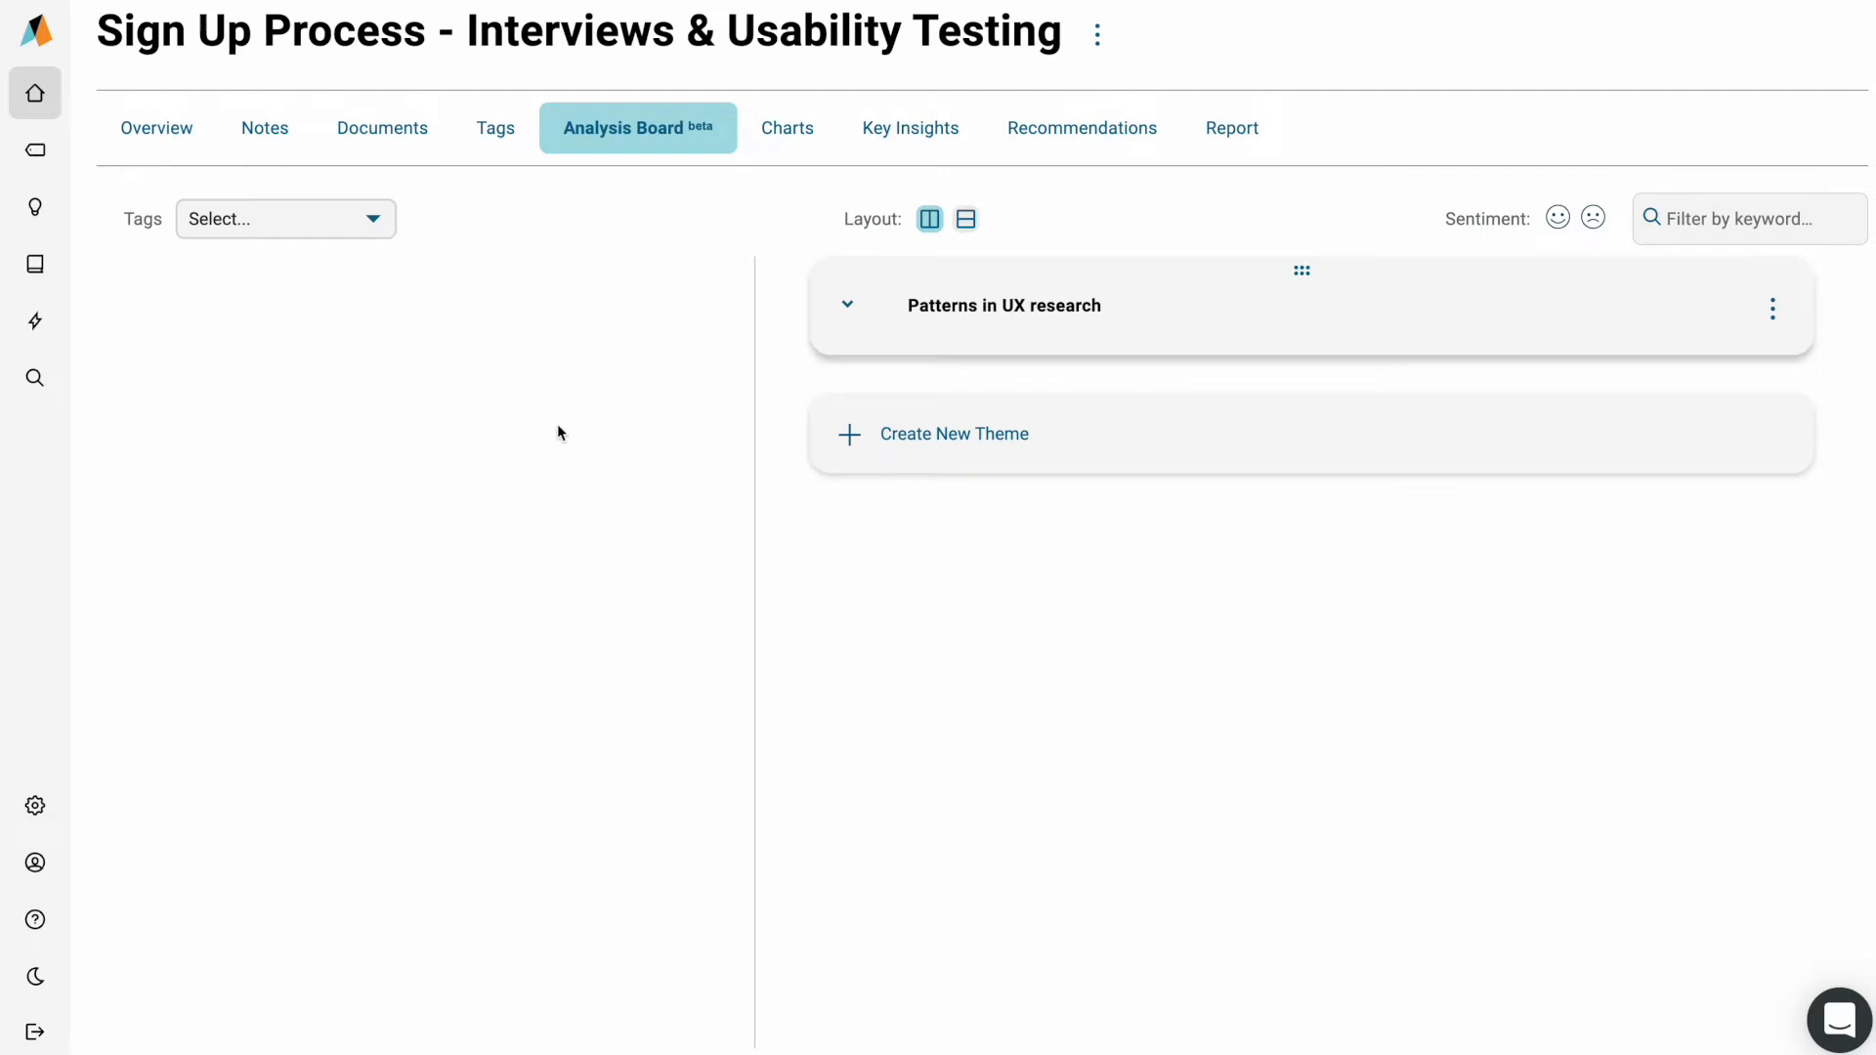
pyautogui.click(283, 218)
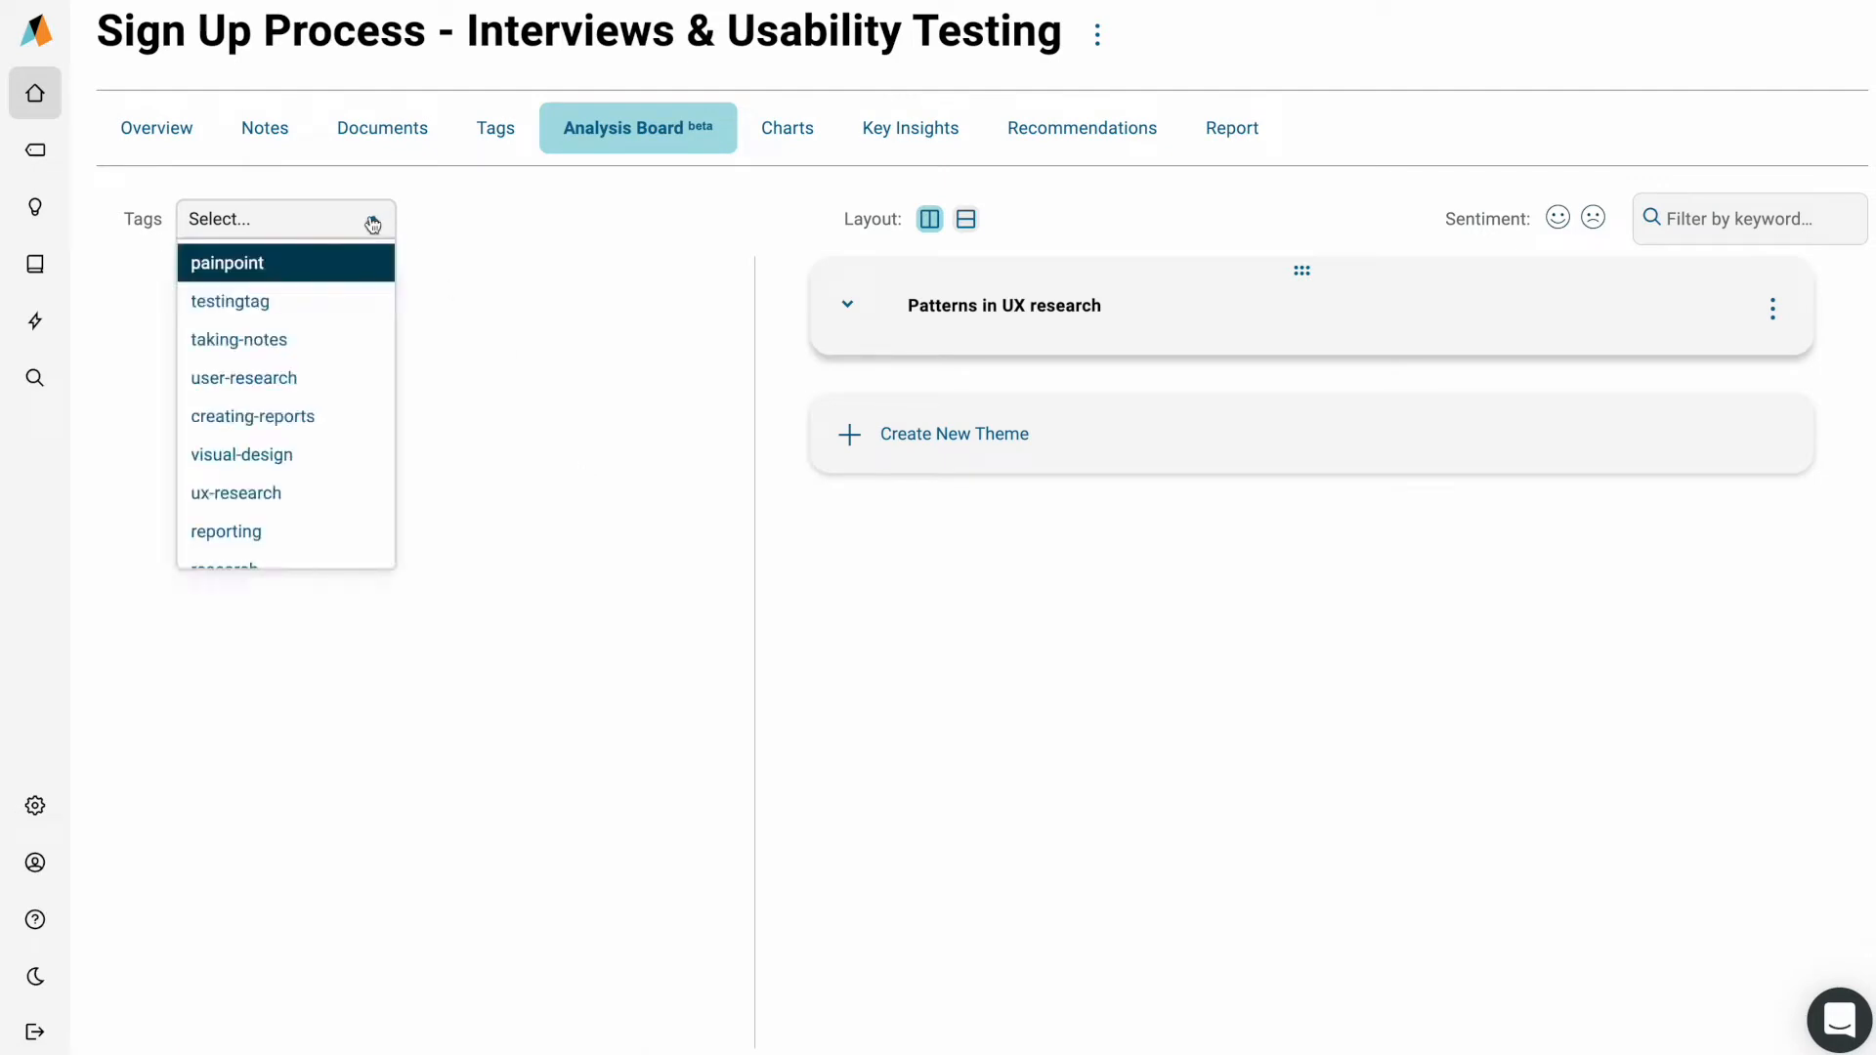
pyautogui.click(251, 416)
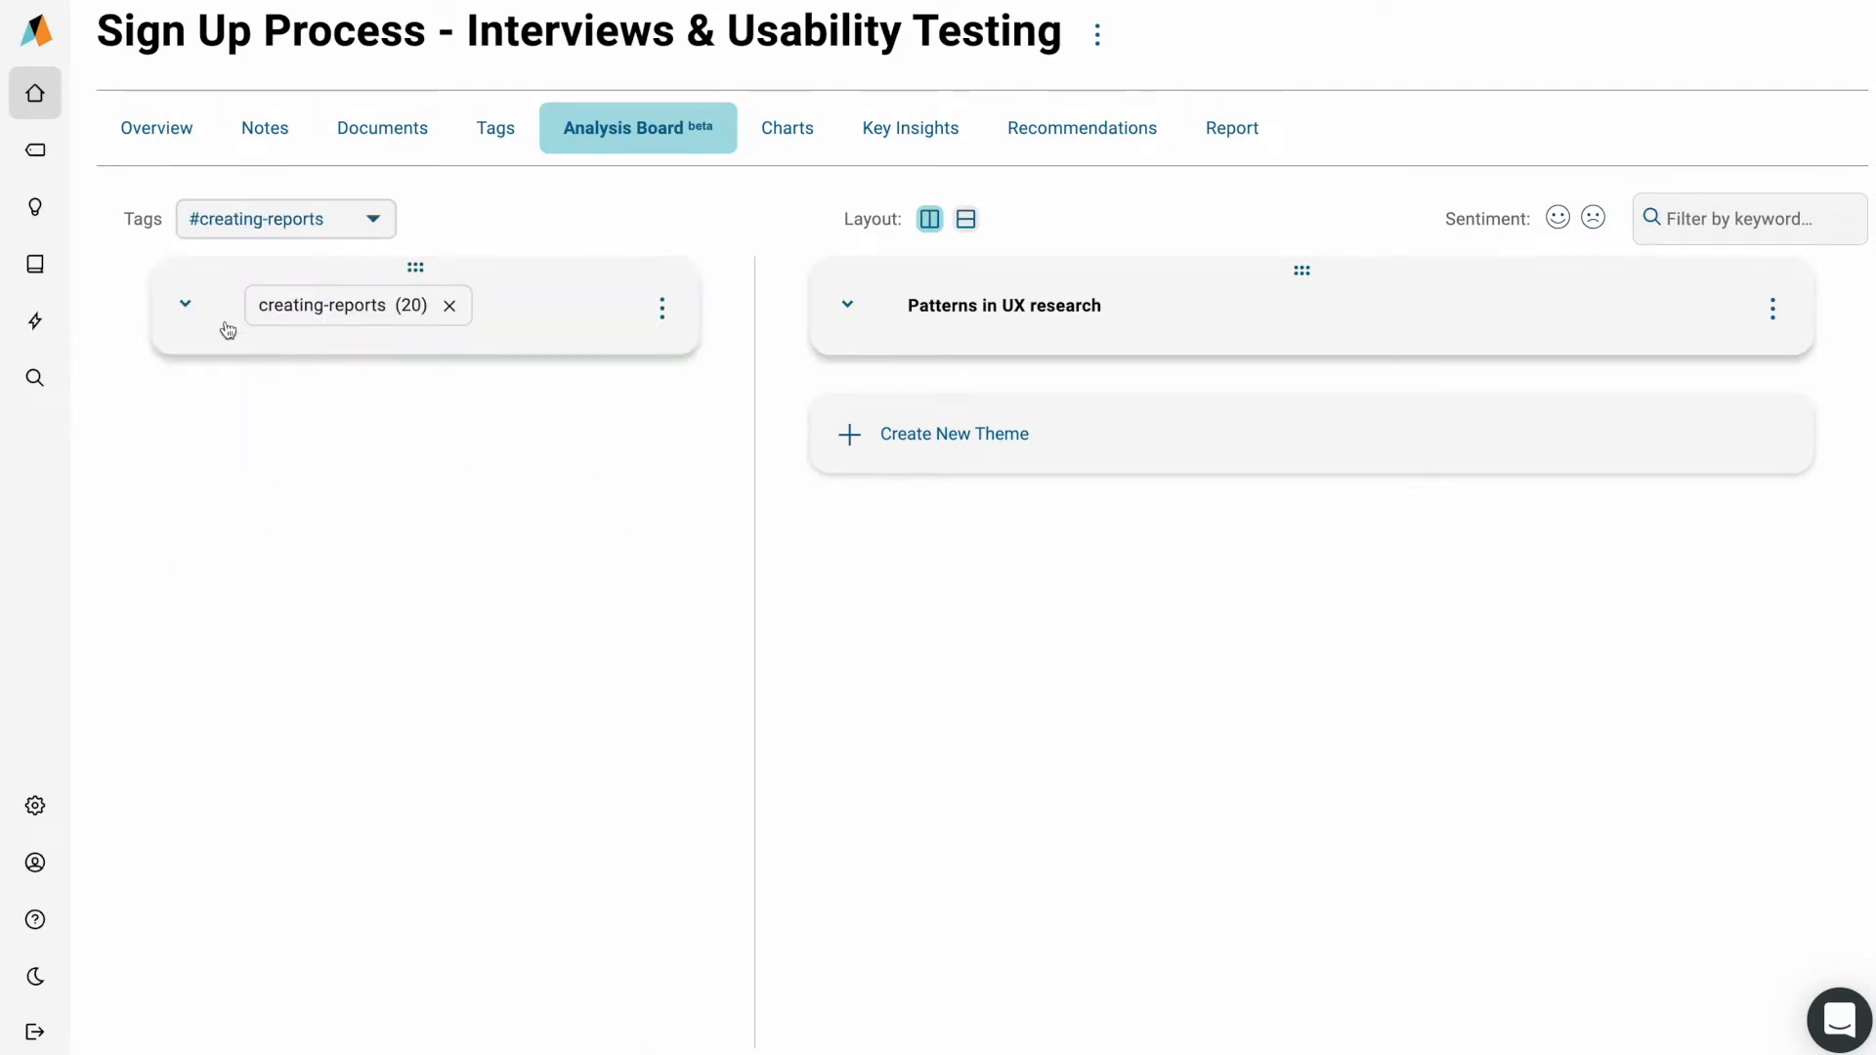
pyautogui.click(184, 304)
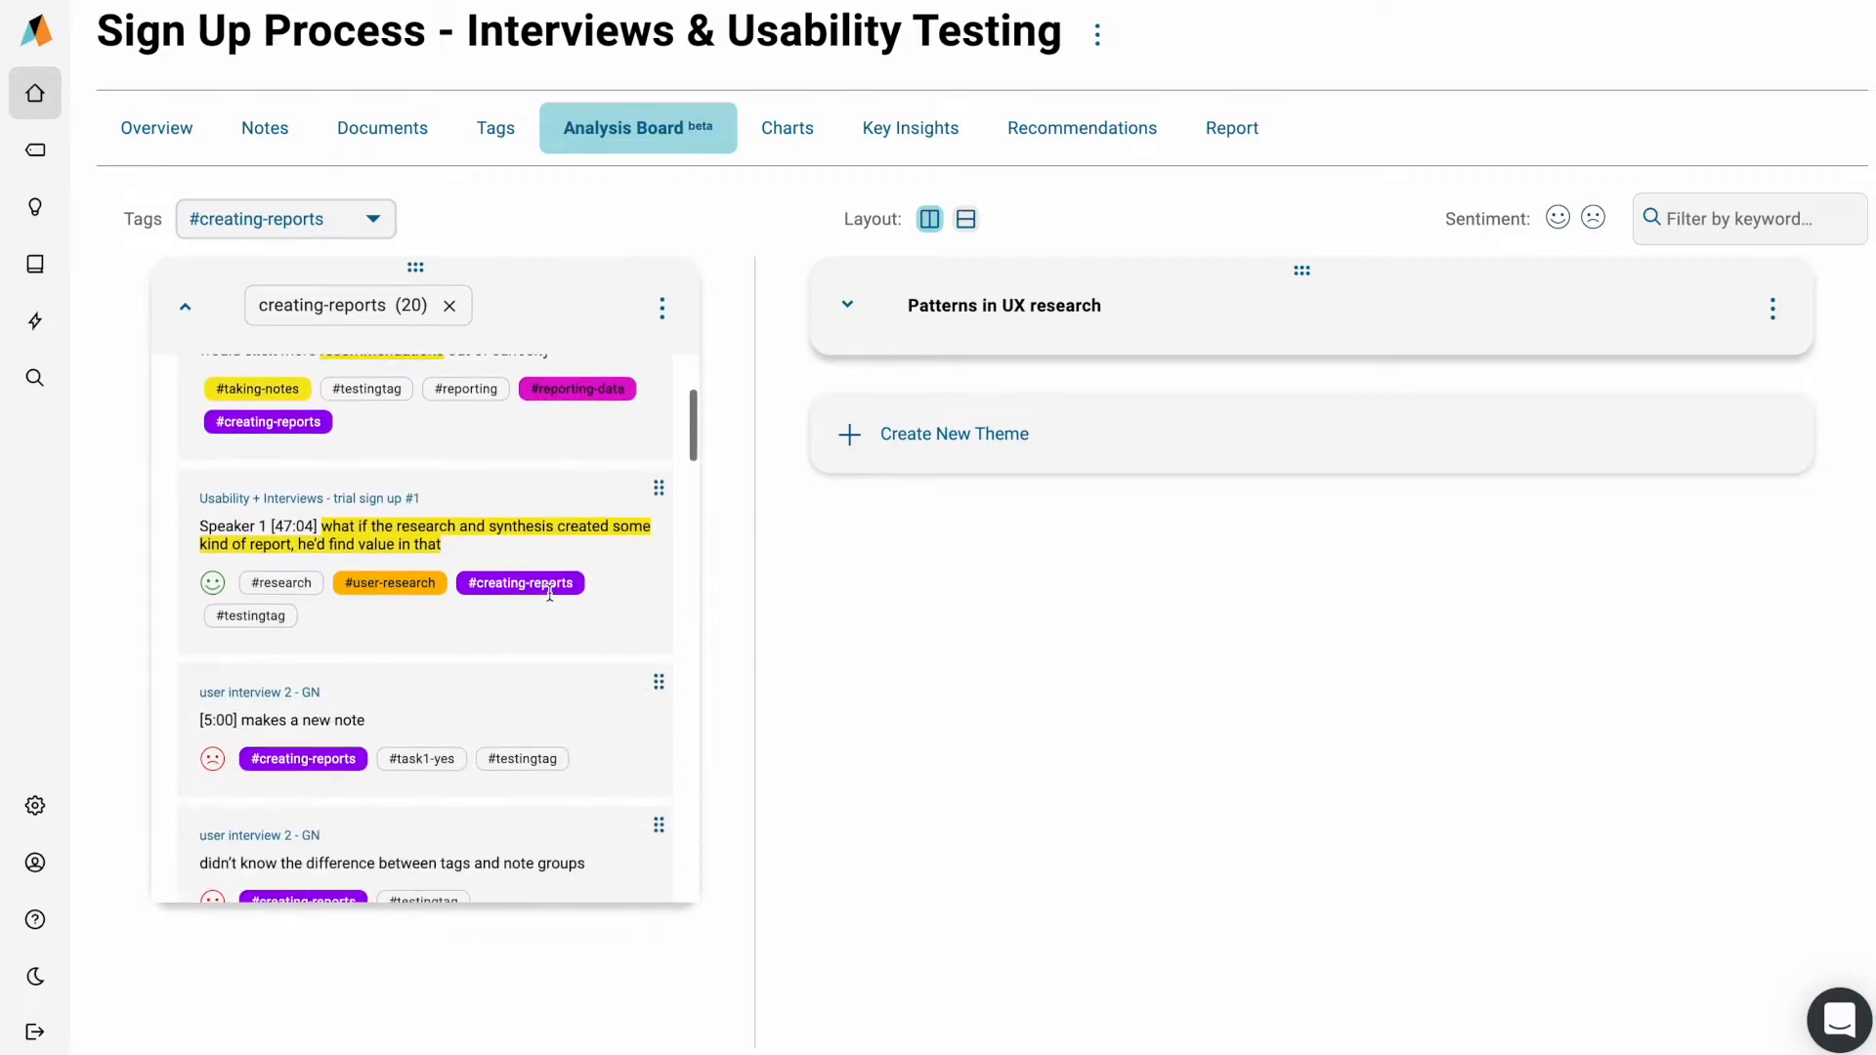
# Step: Add the ux-research column (12 notes) and return to columns with themes alongside
pyautogui.scroll(-3)
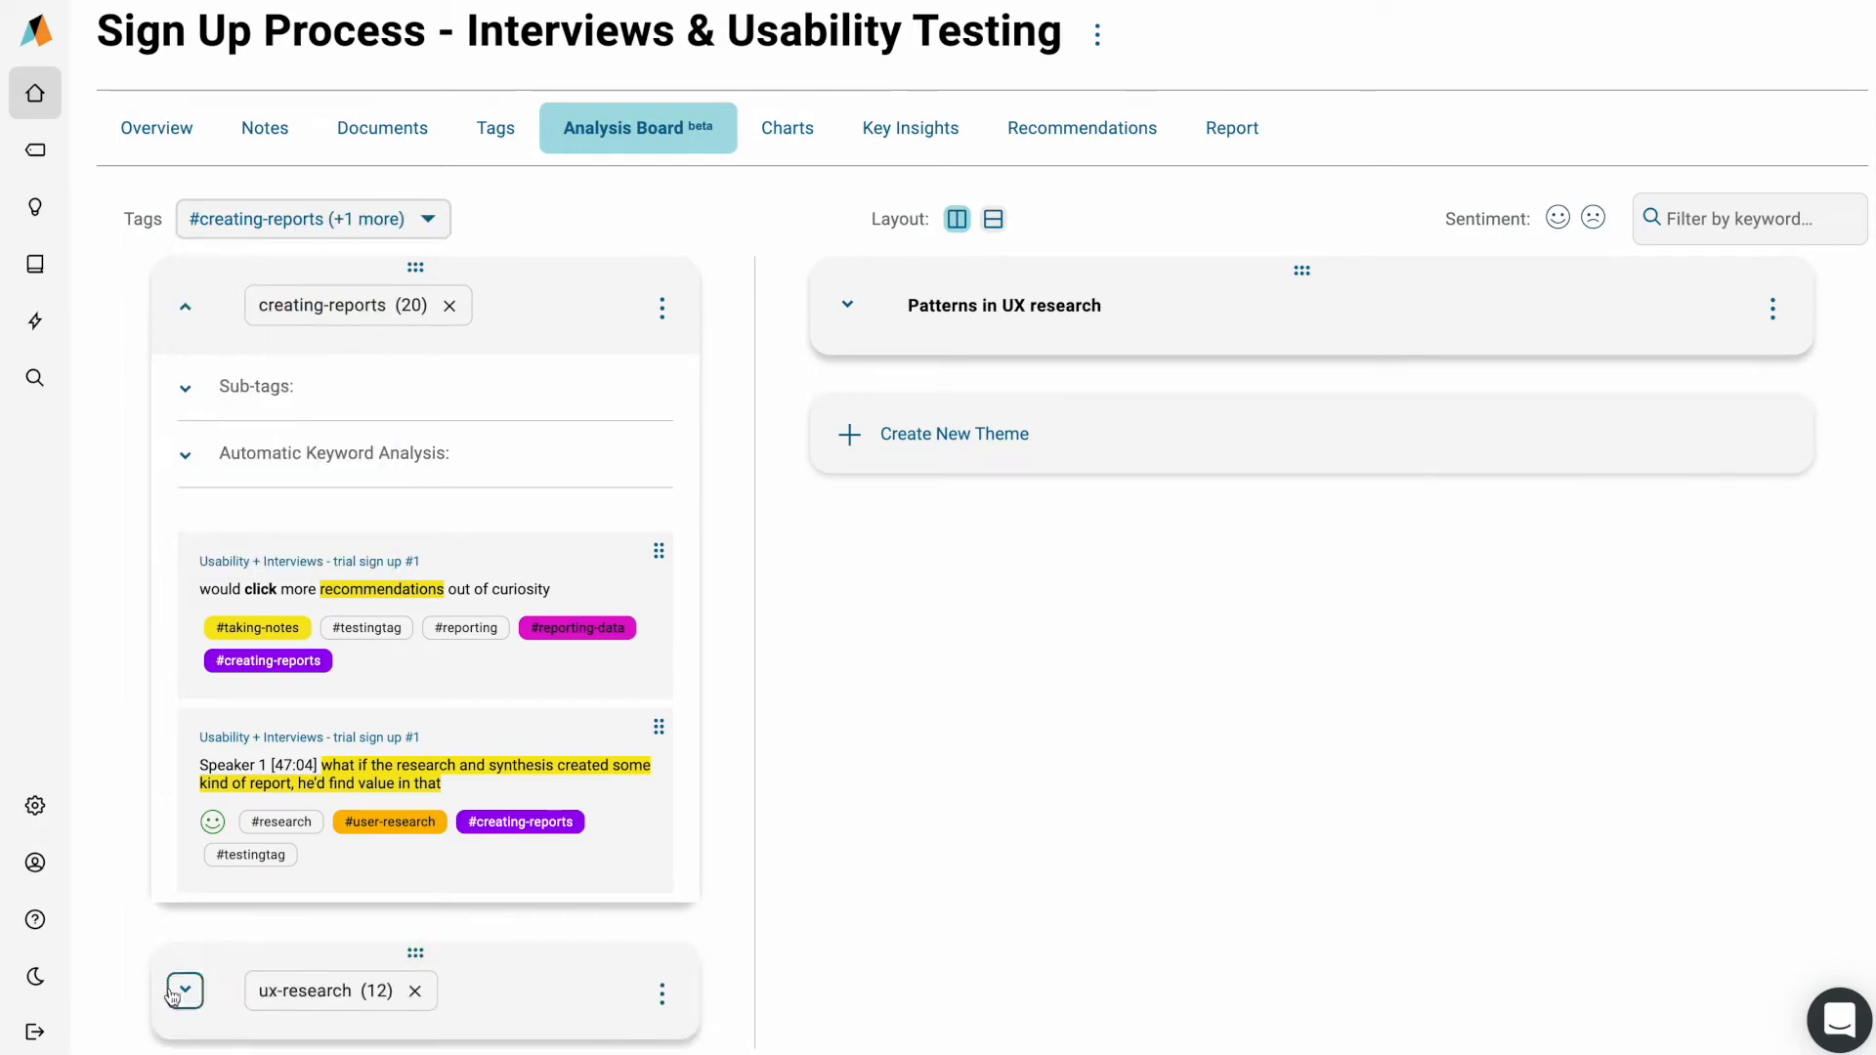
pyautogui.scroll(-3)
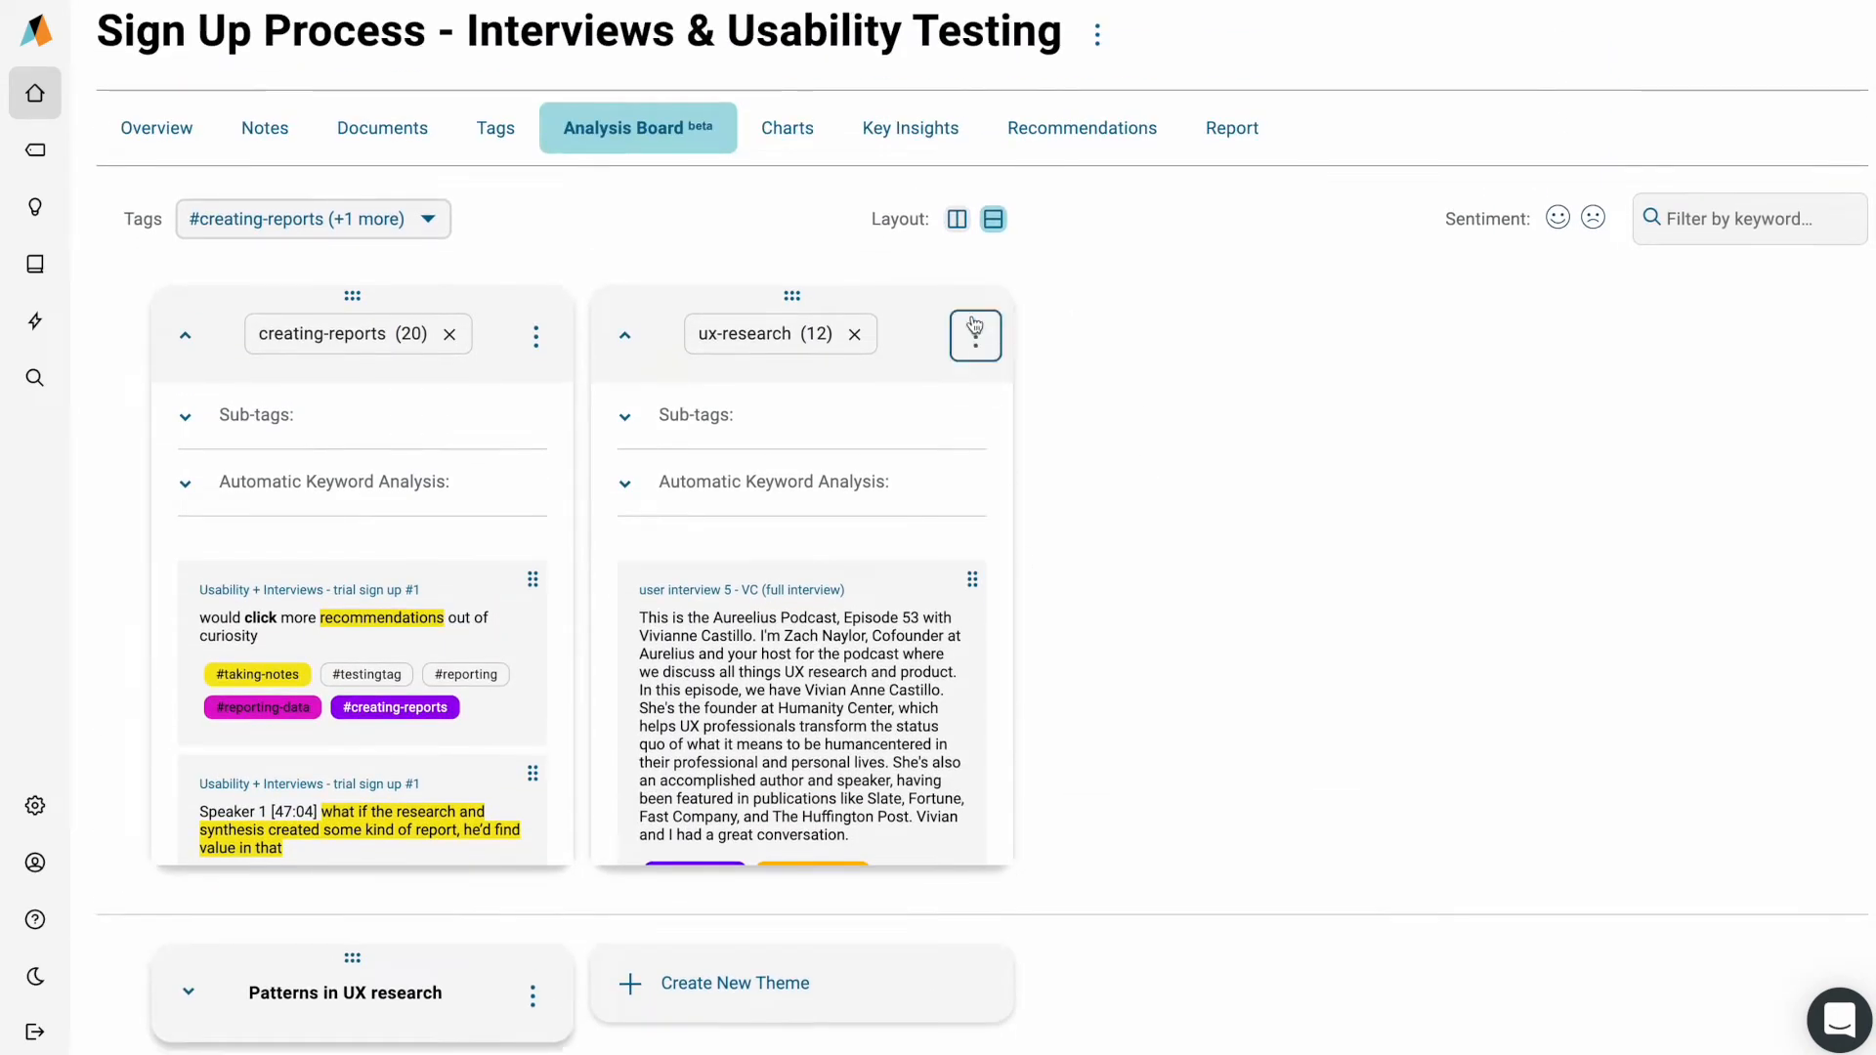
pyautogui.click(956, 218)
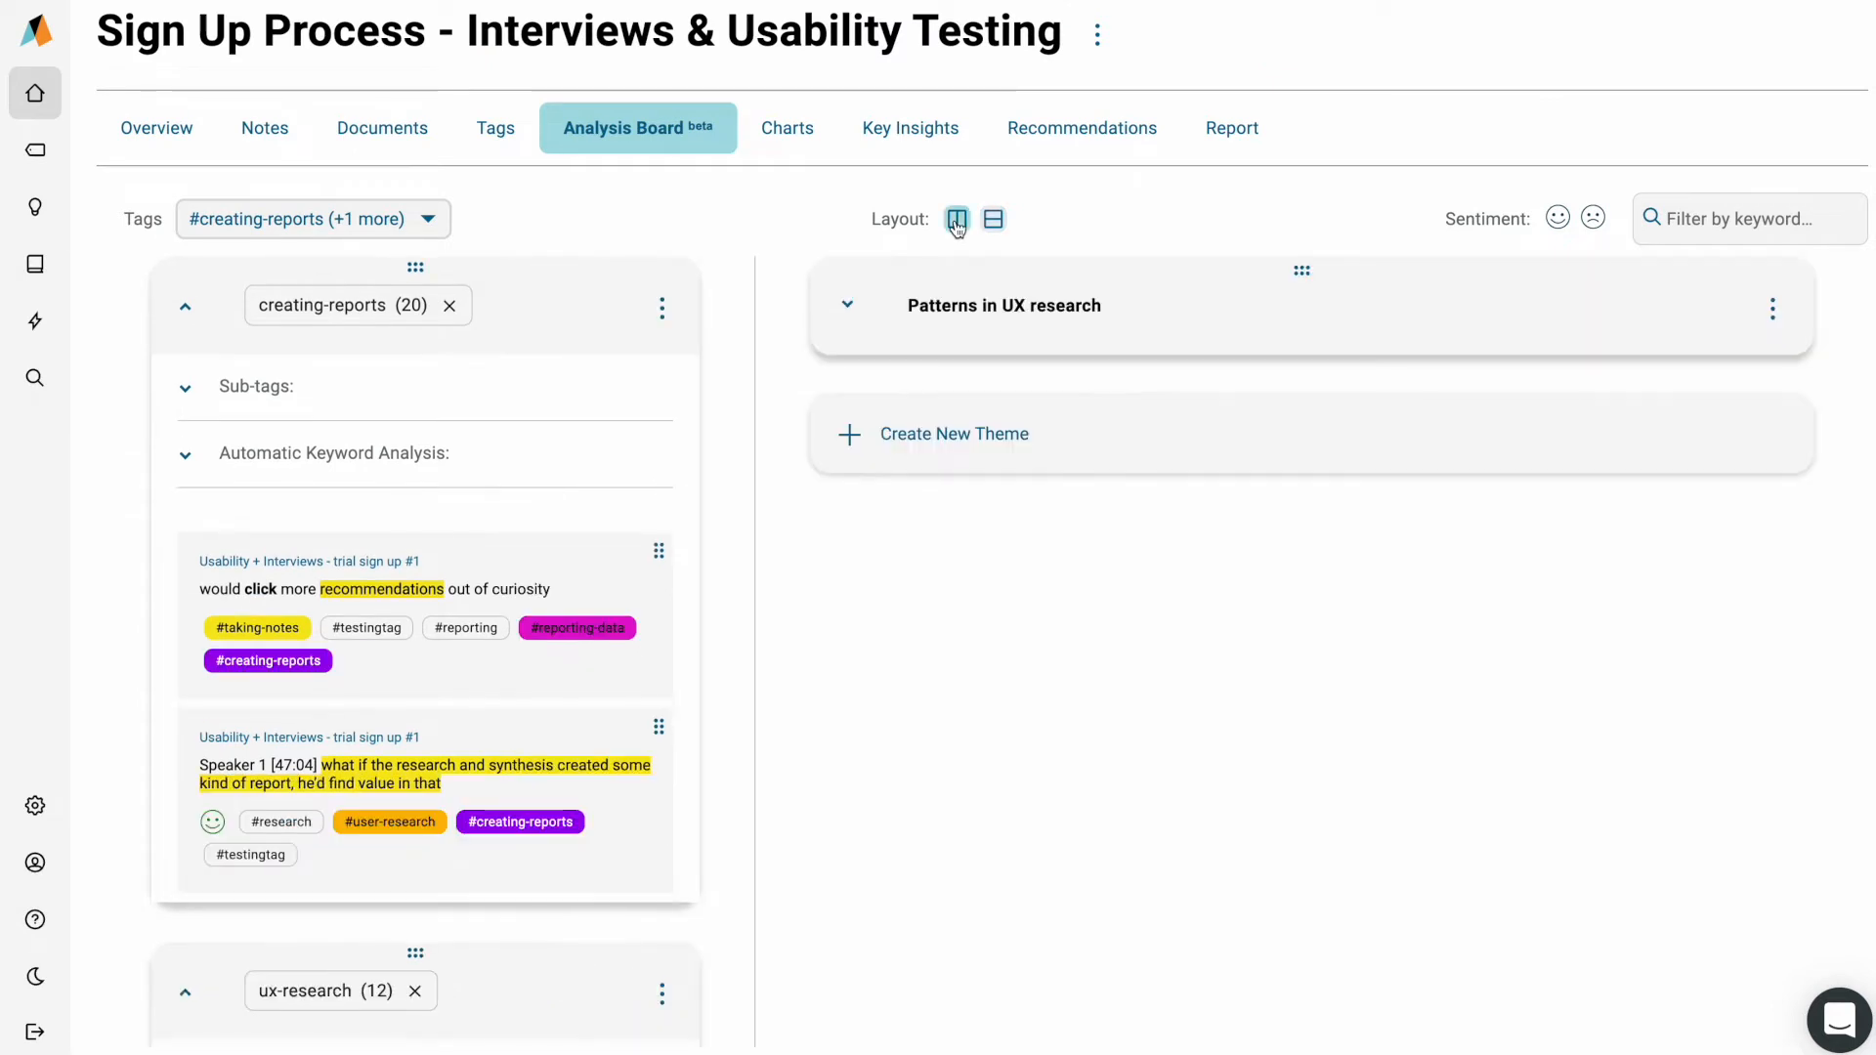
# Step: Filter creating-reports to its 6 #painpoint notes and start a 'Pain points in creating reports' theme
pyautogui.click(186, 387)
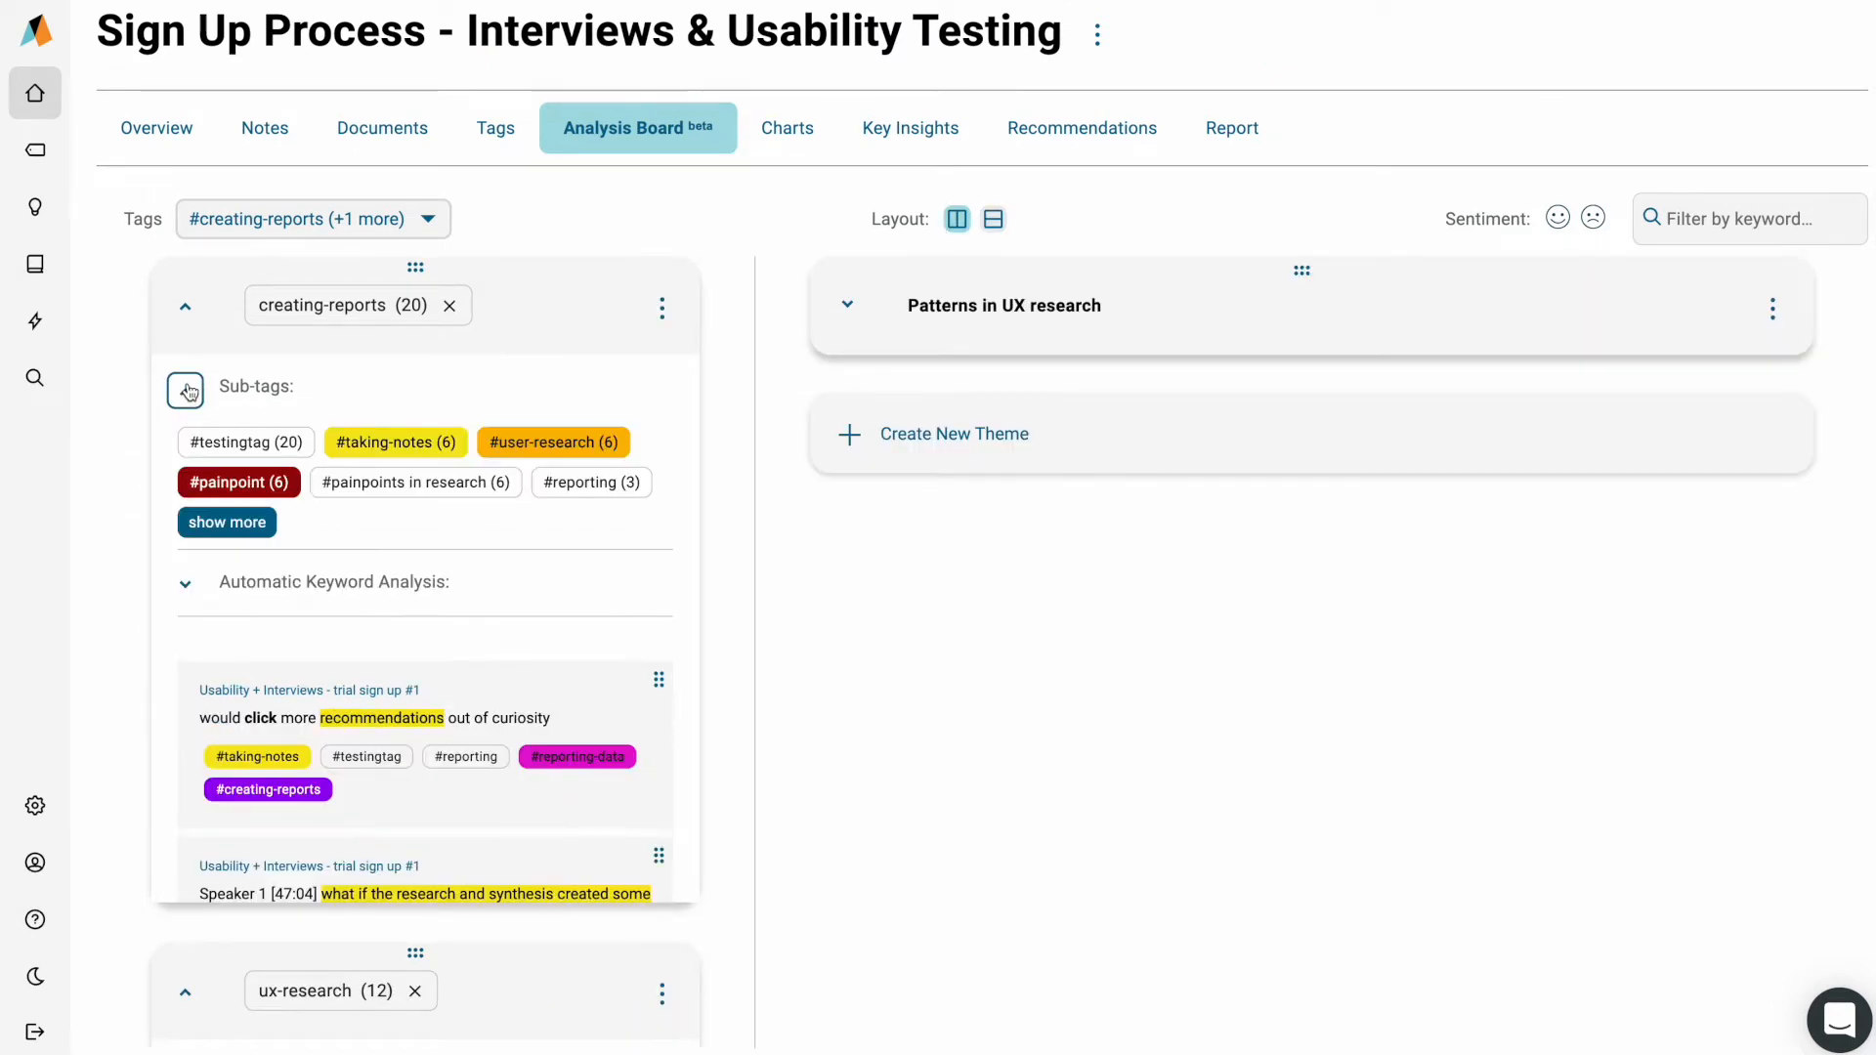
pyautogui.click(186, 390)
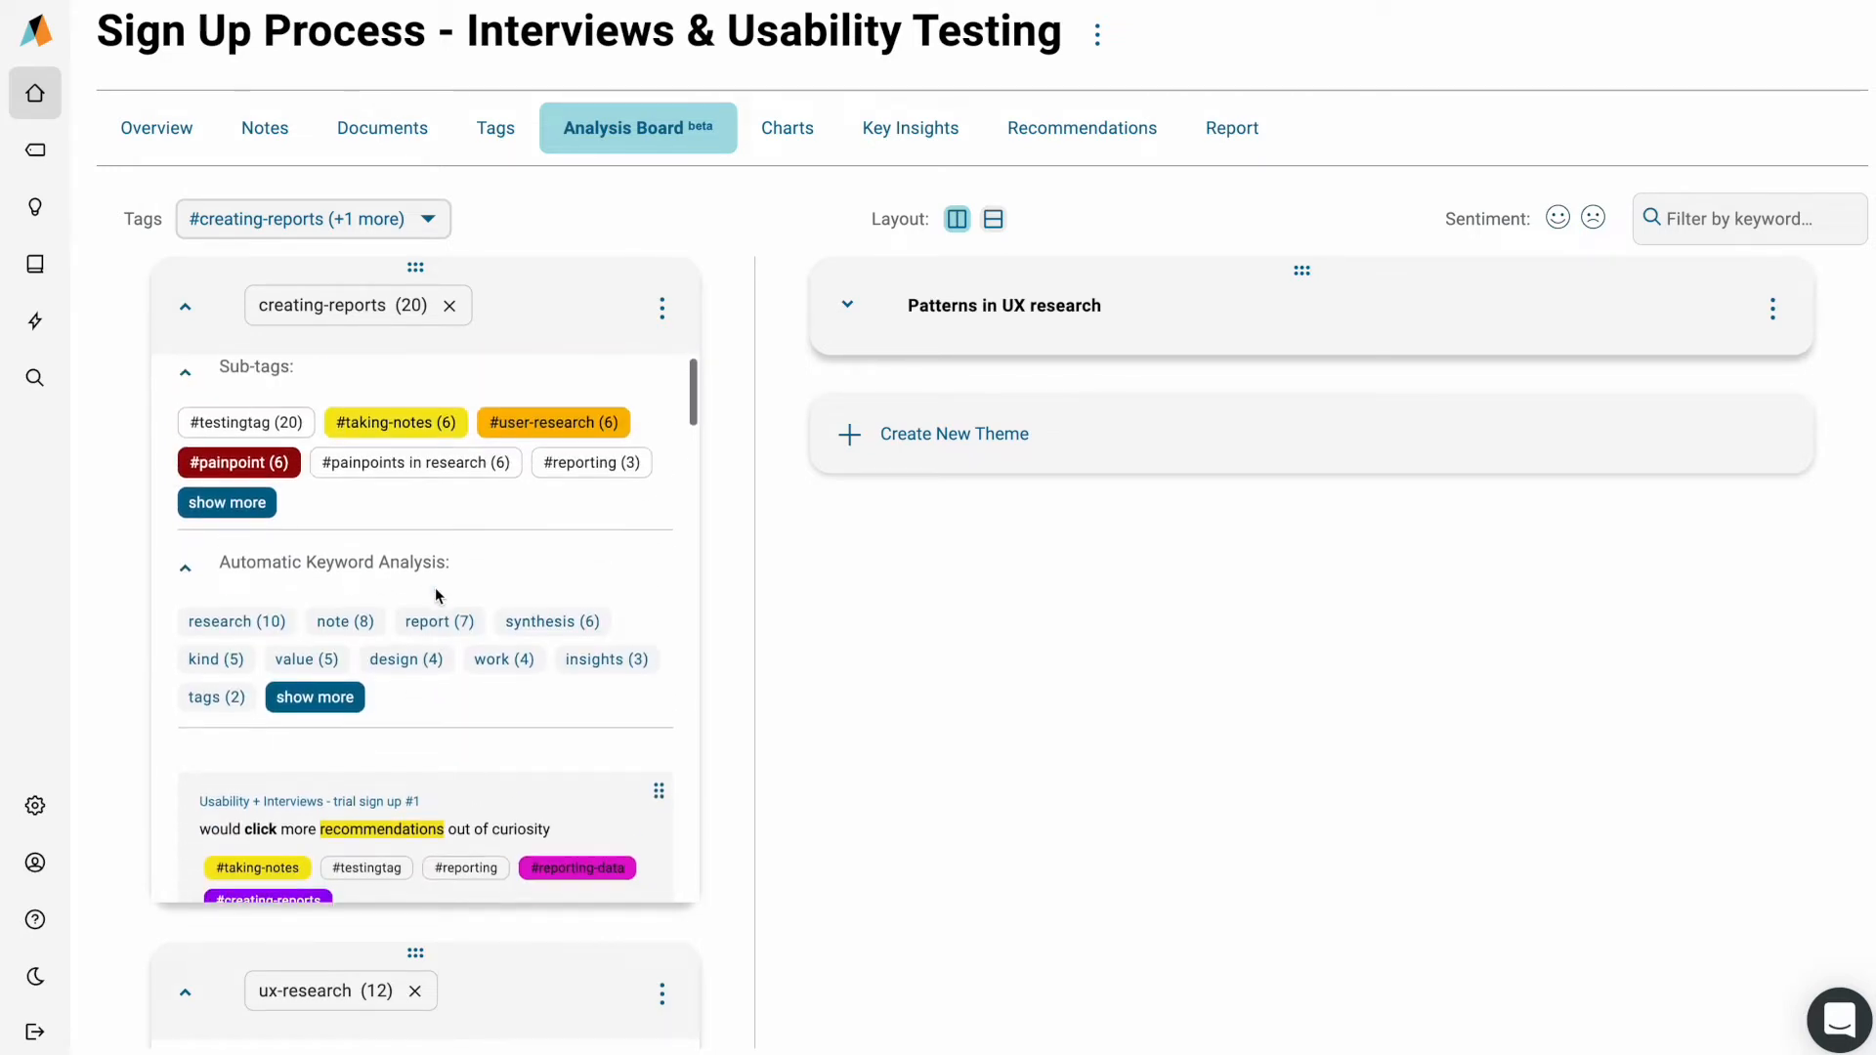
pyautogui.click(186, 567)
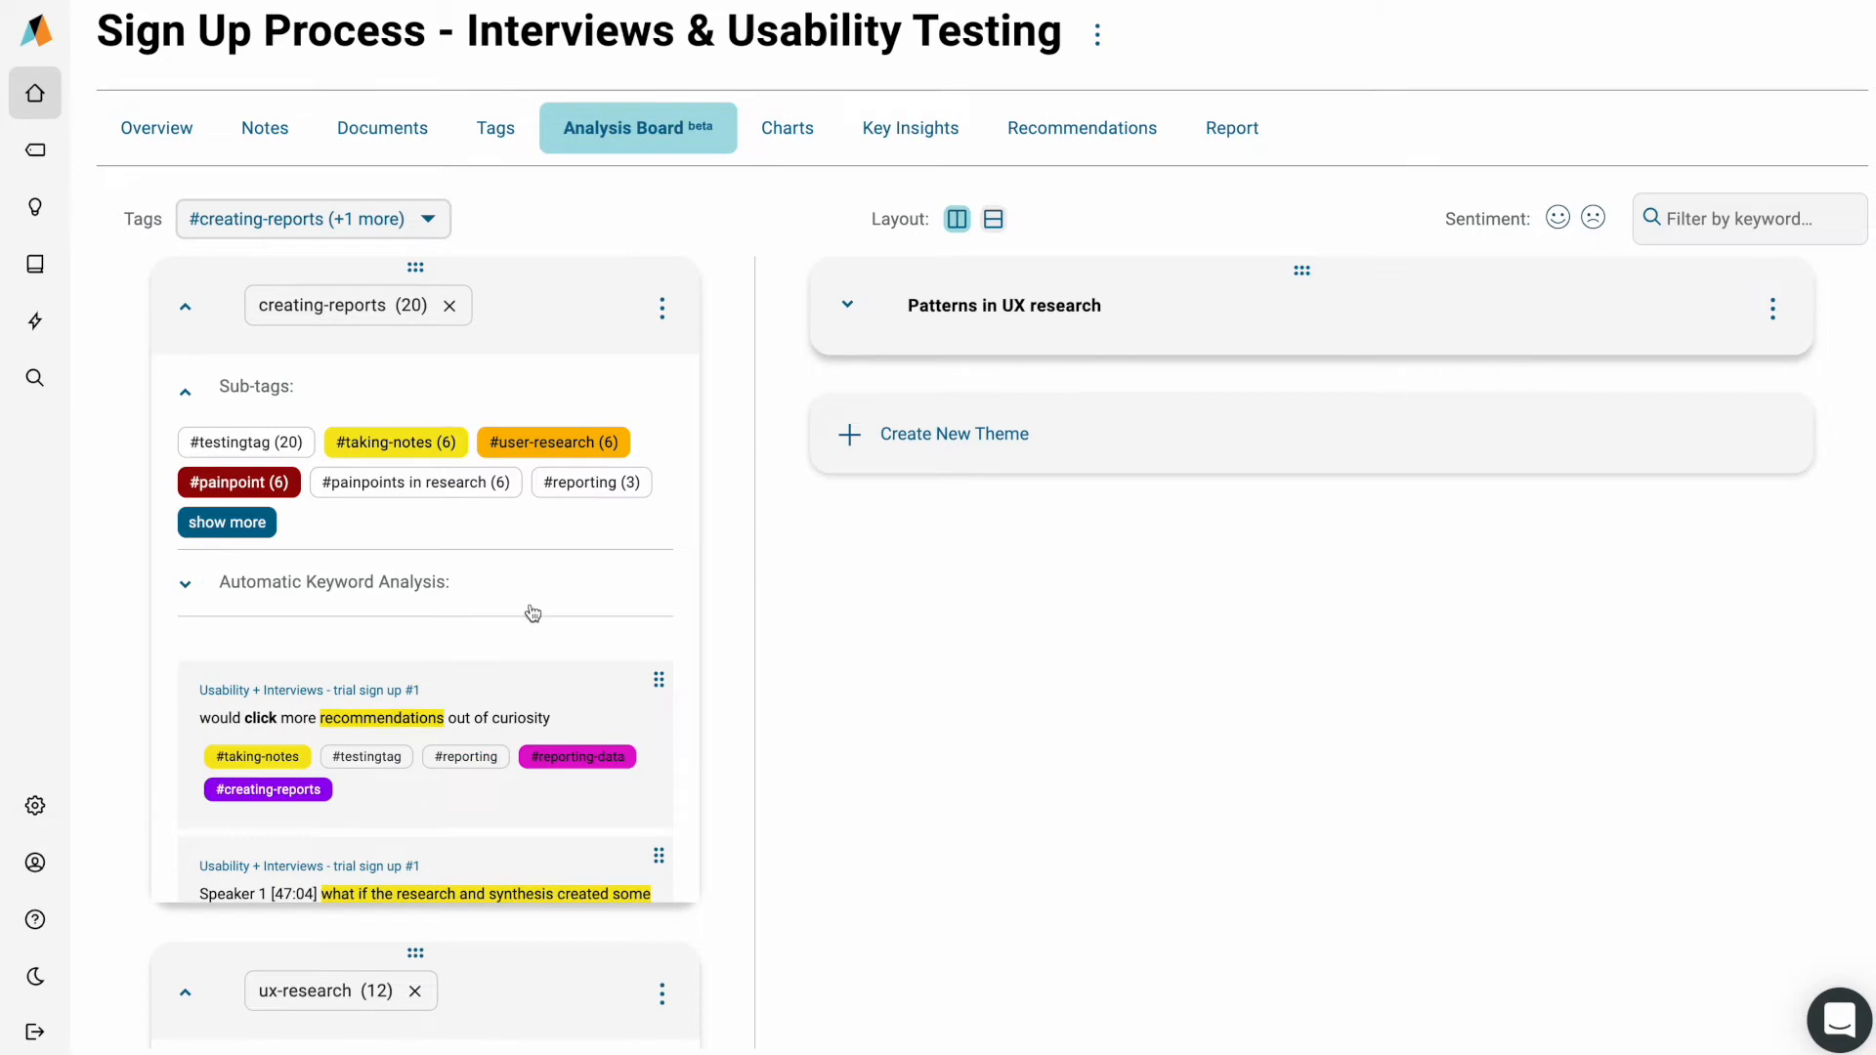
pyautogui.scroll(-3)
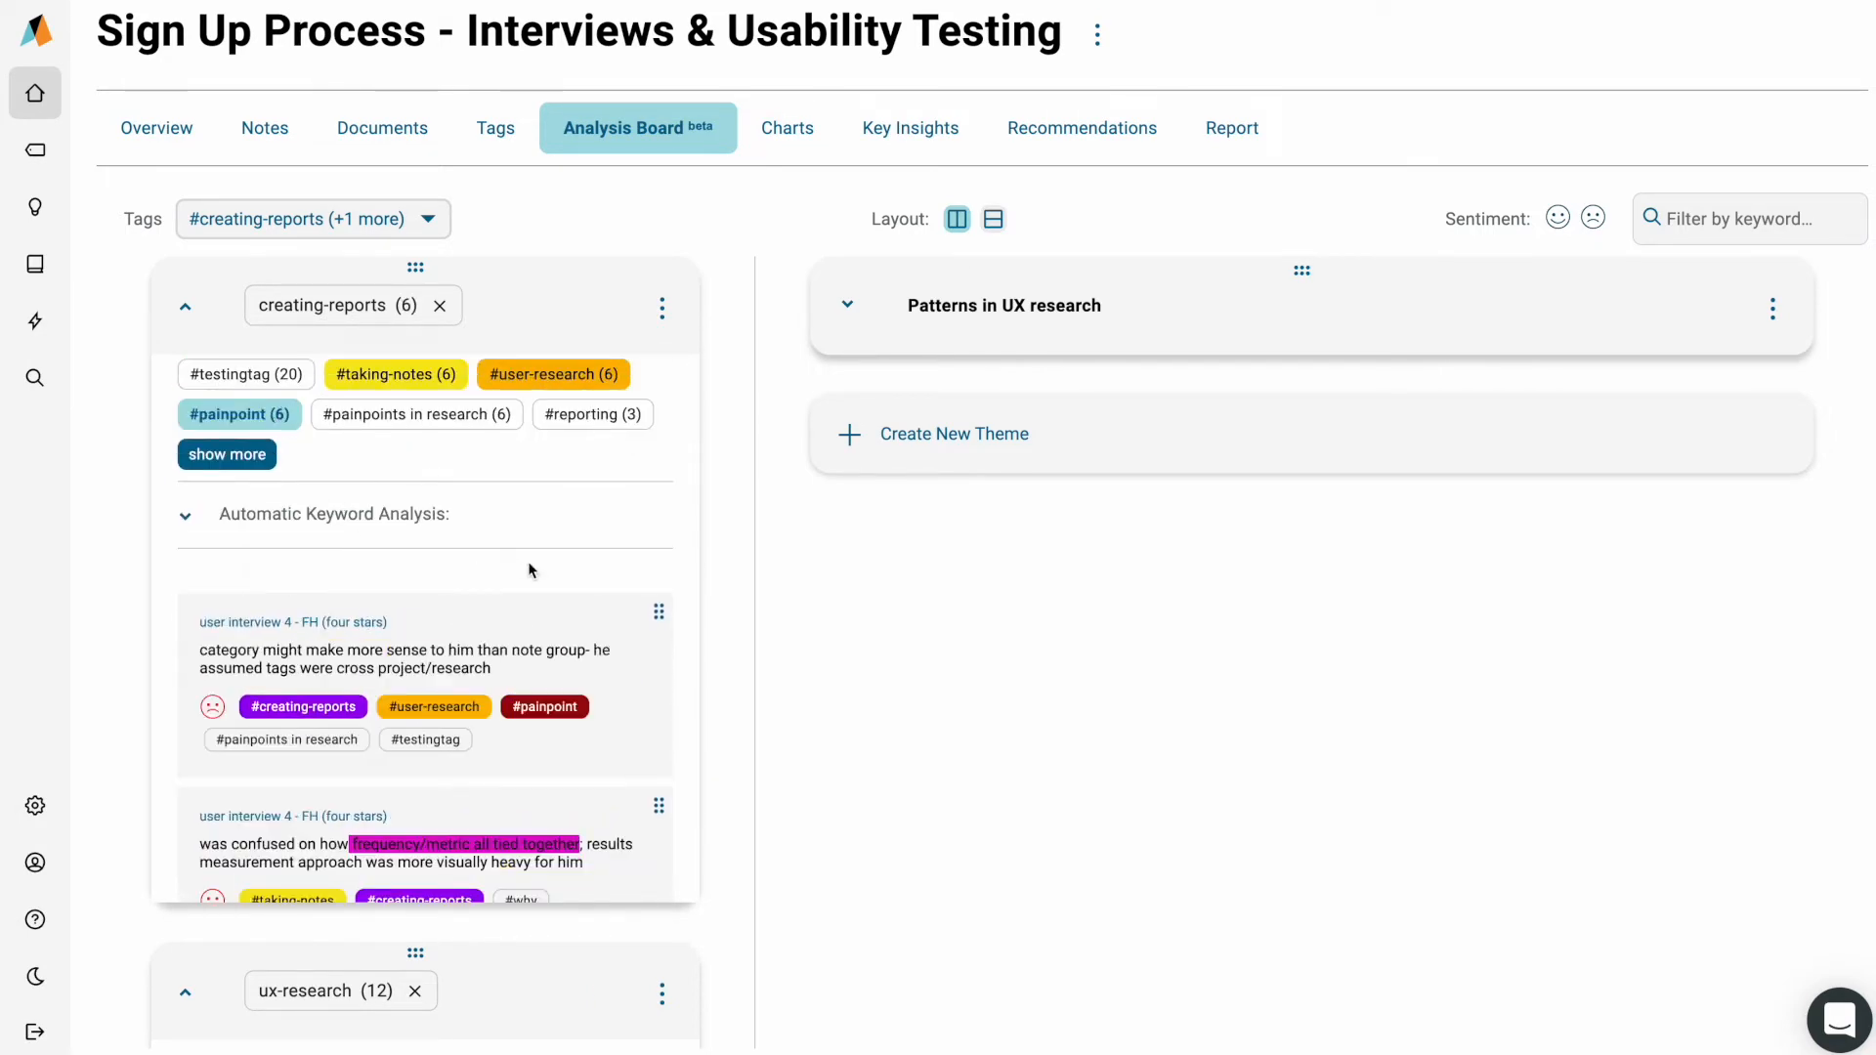
pyautogui.click(954, 433)
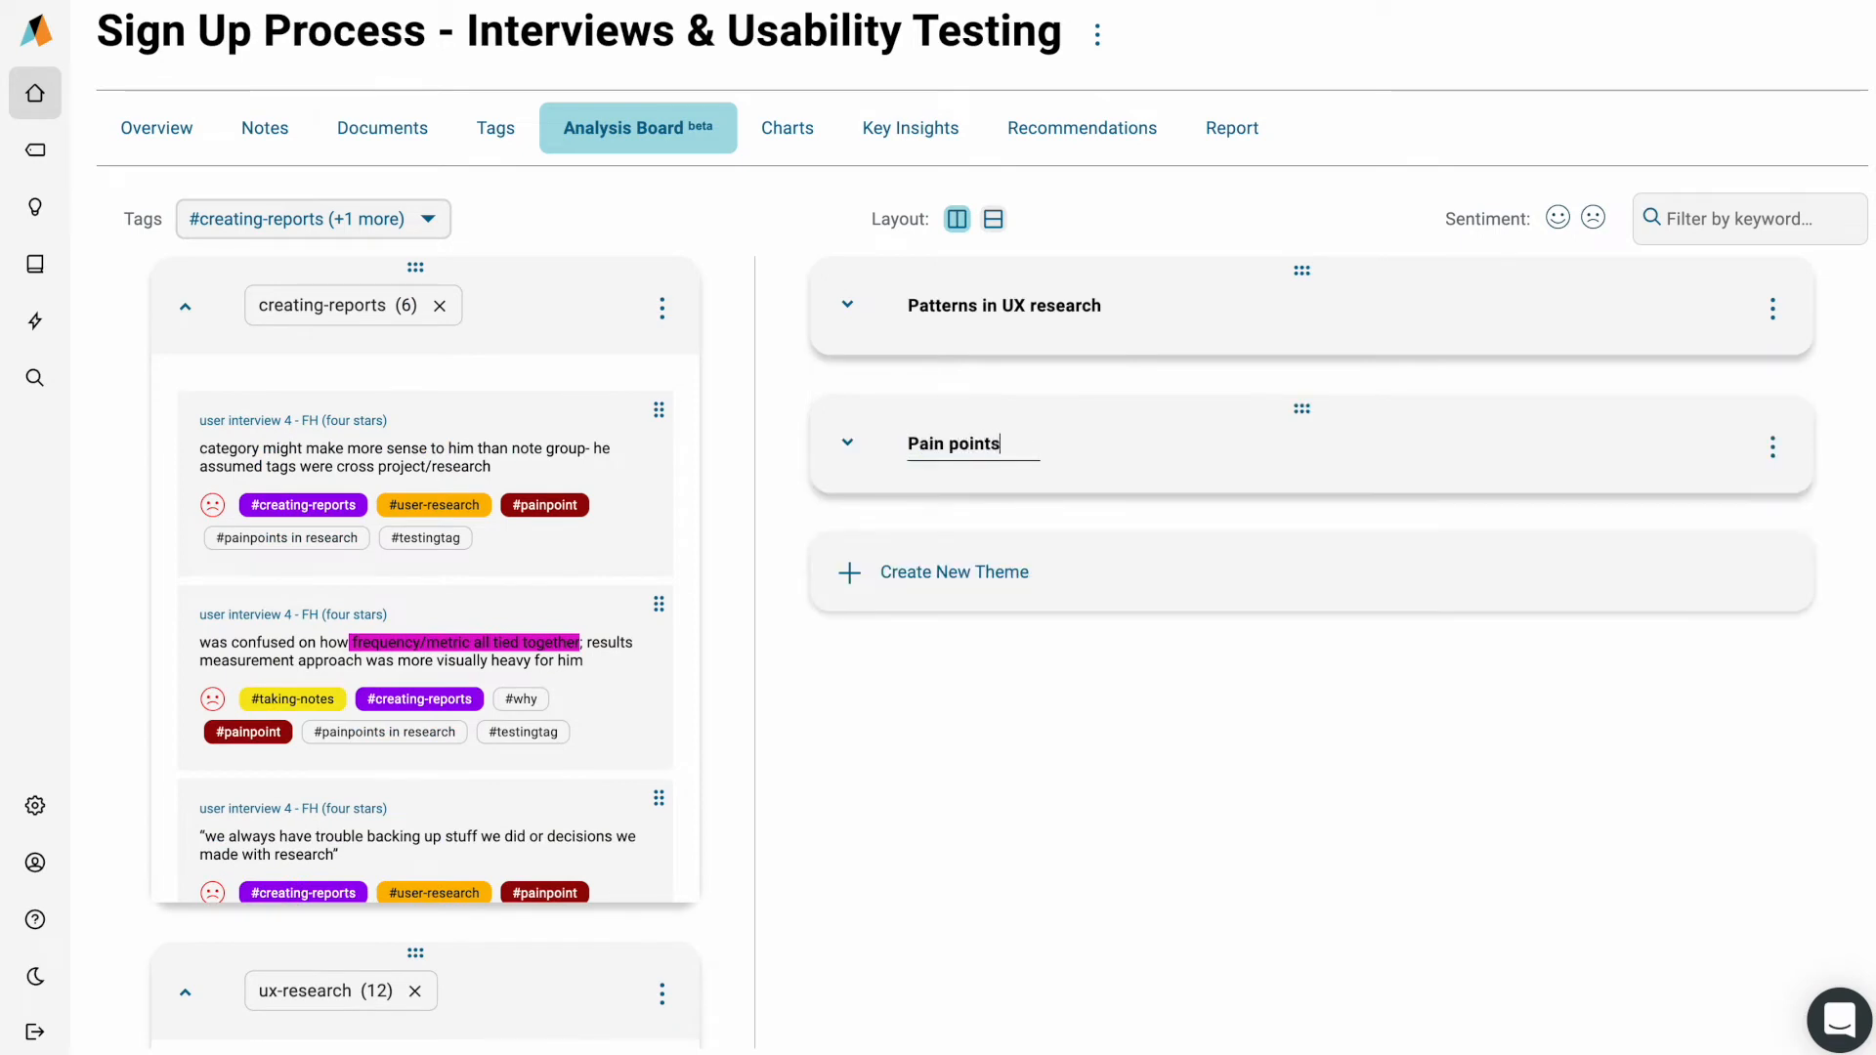
pyautogui.write('in creating reports')
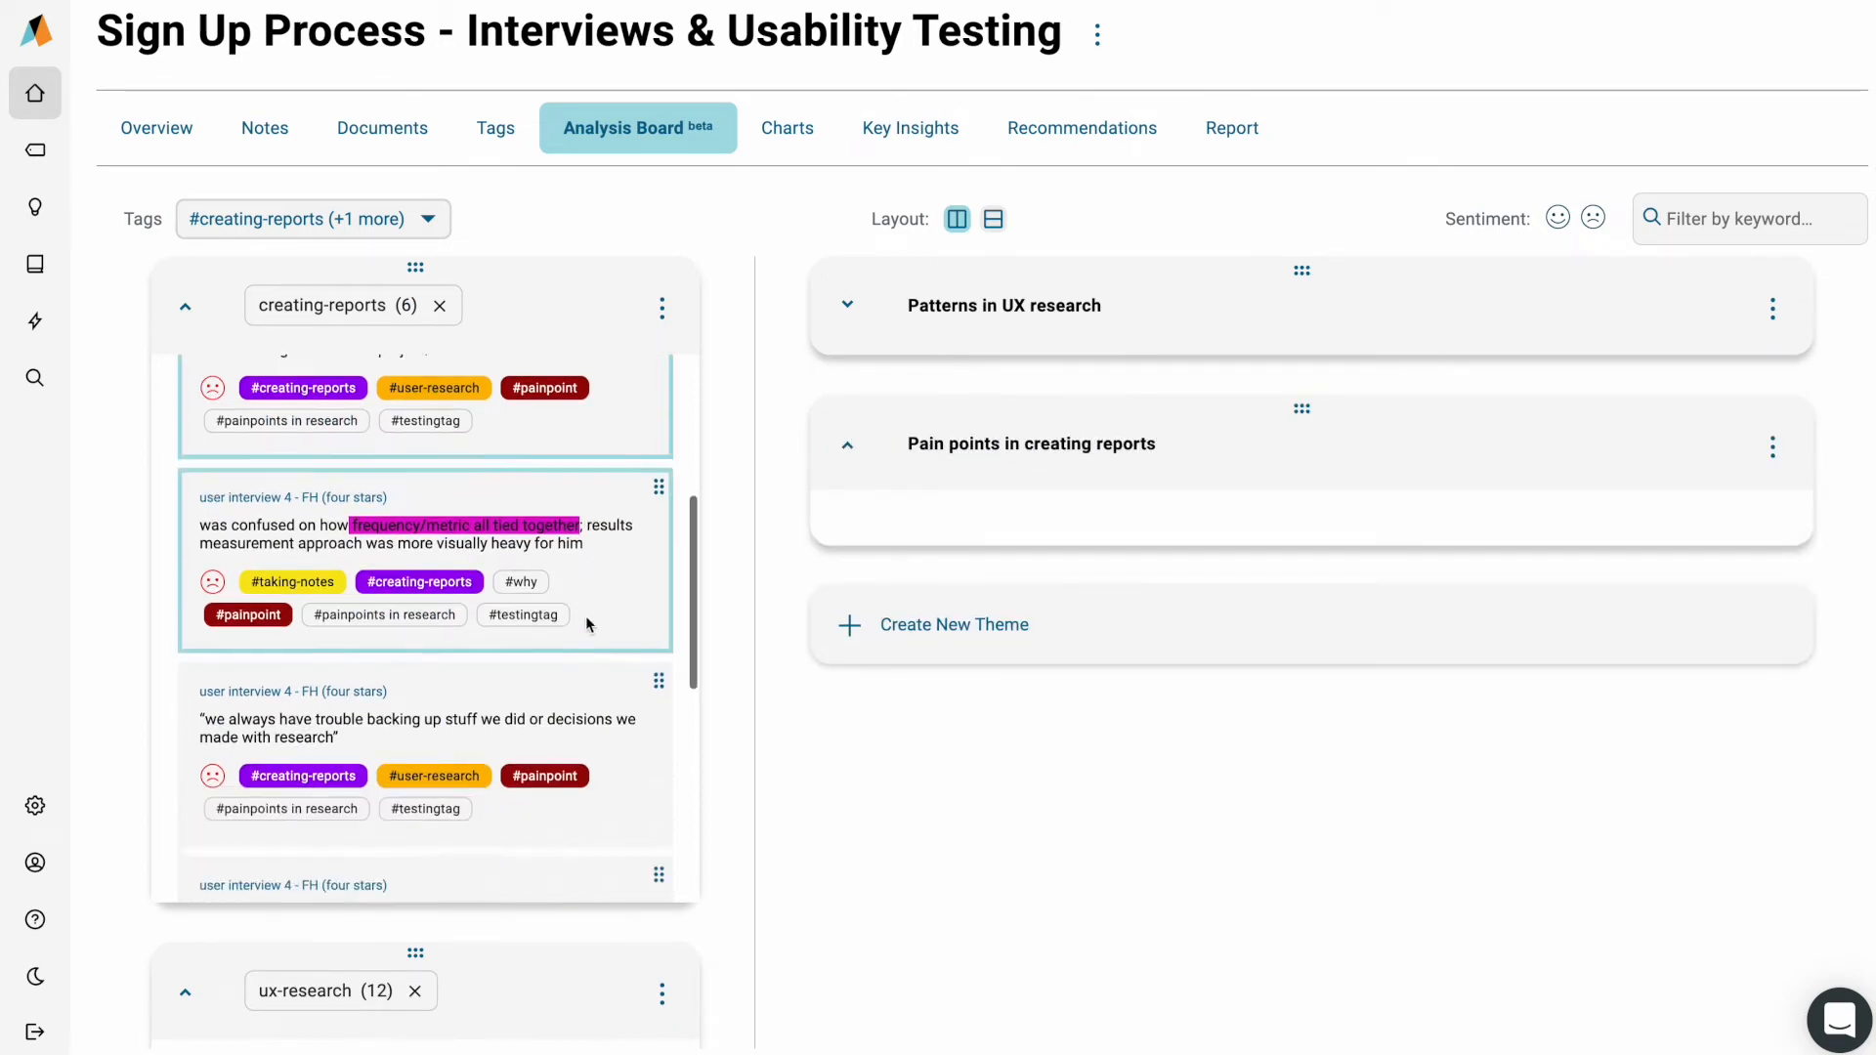
# Step: Drag the six creating-reports painpoint notes into the 'Pain points in creating reports' theme
pyautogui.scroll(-3)
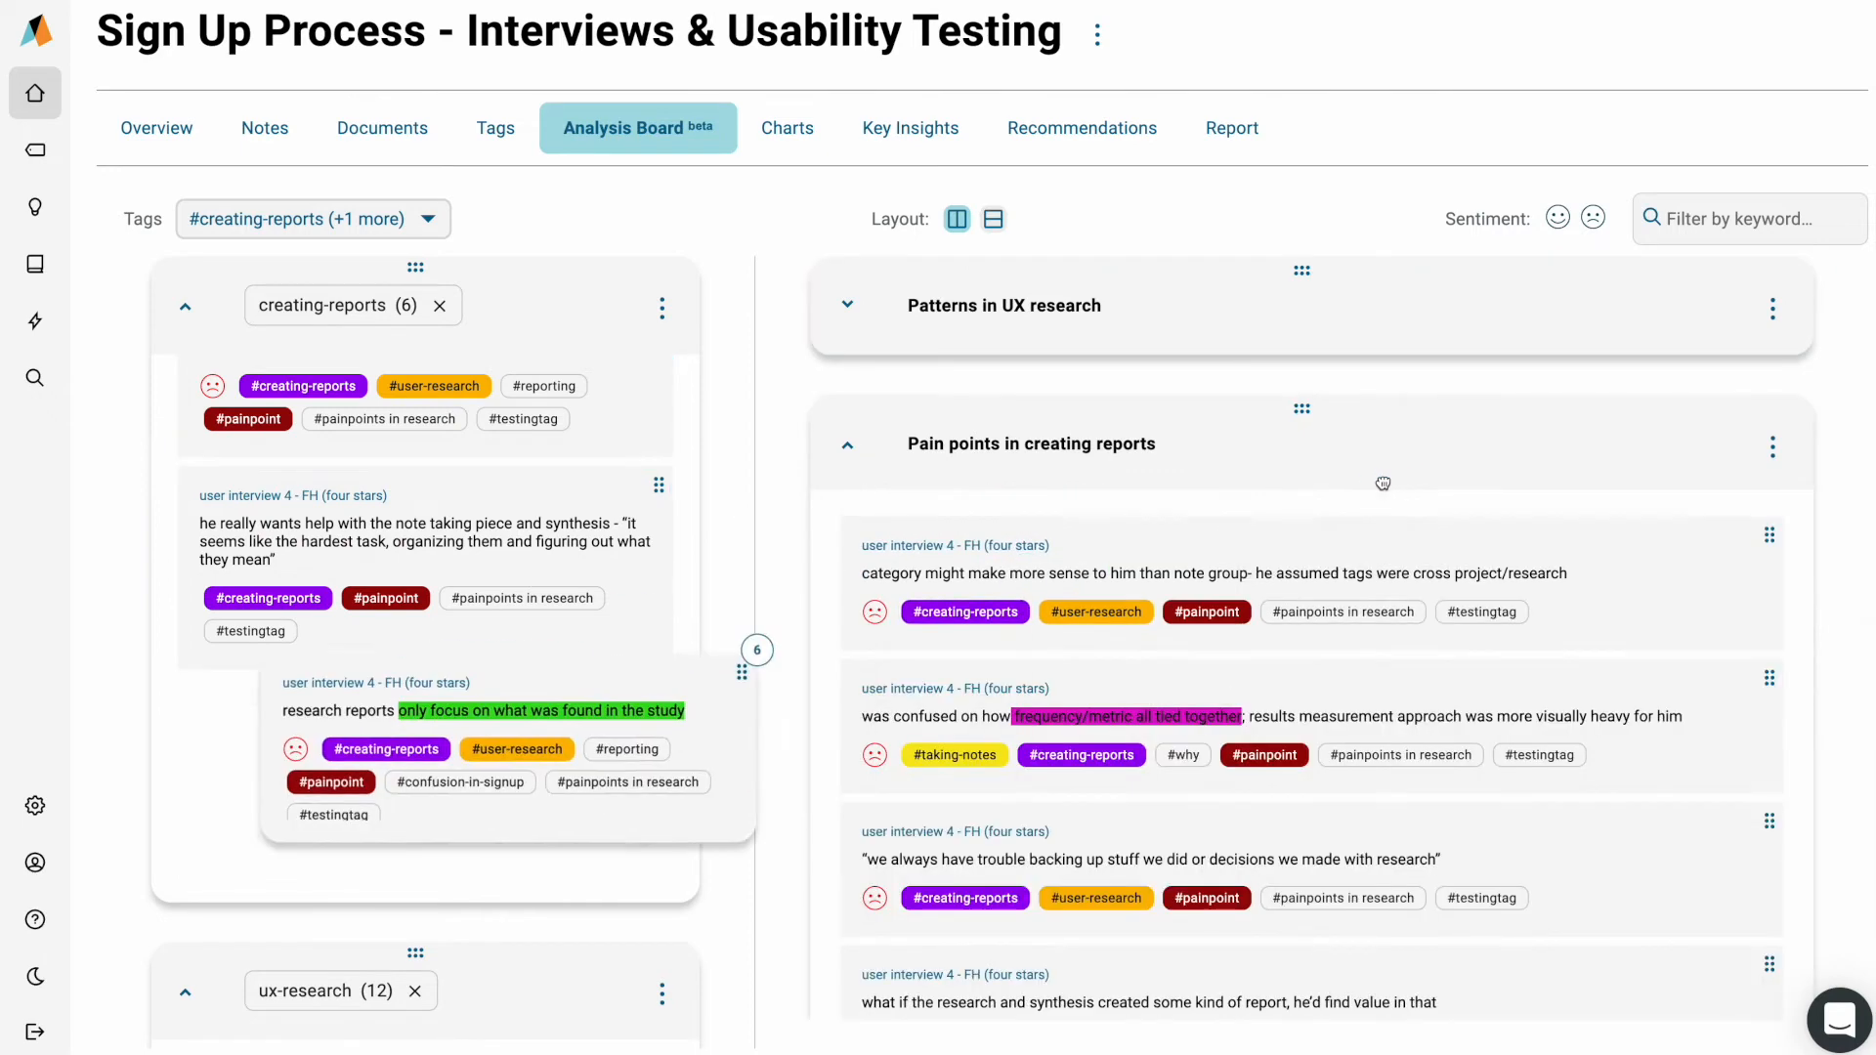
pyautogui.scroll(-3)
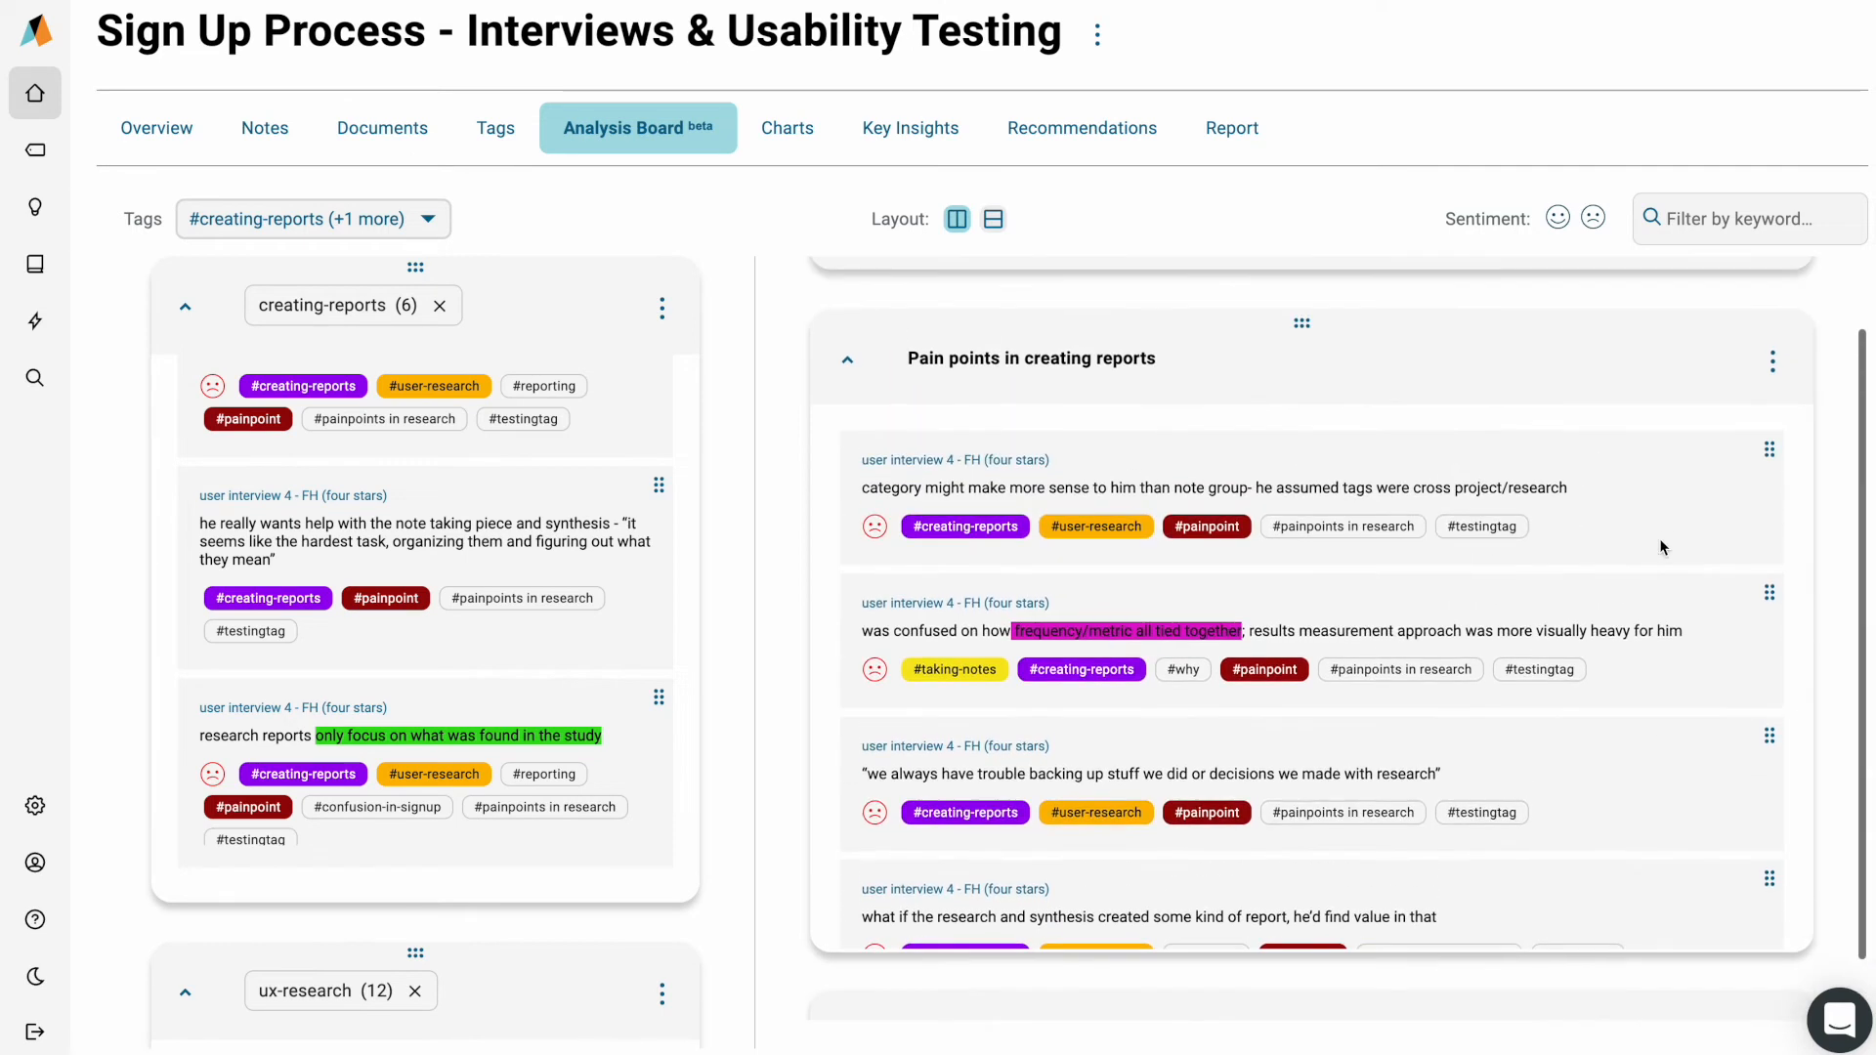
pyautogui.moveTo(1771, 361)
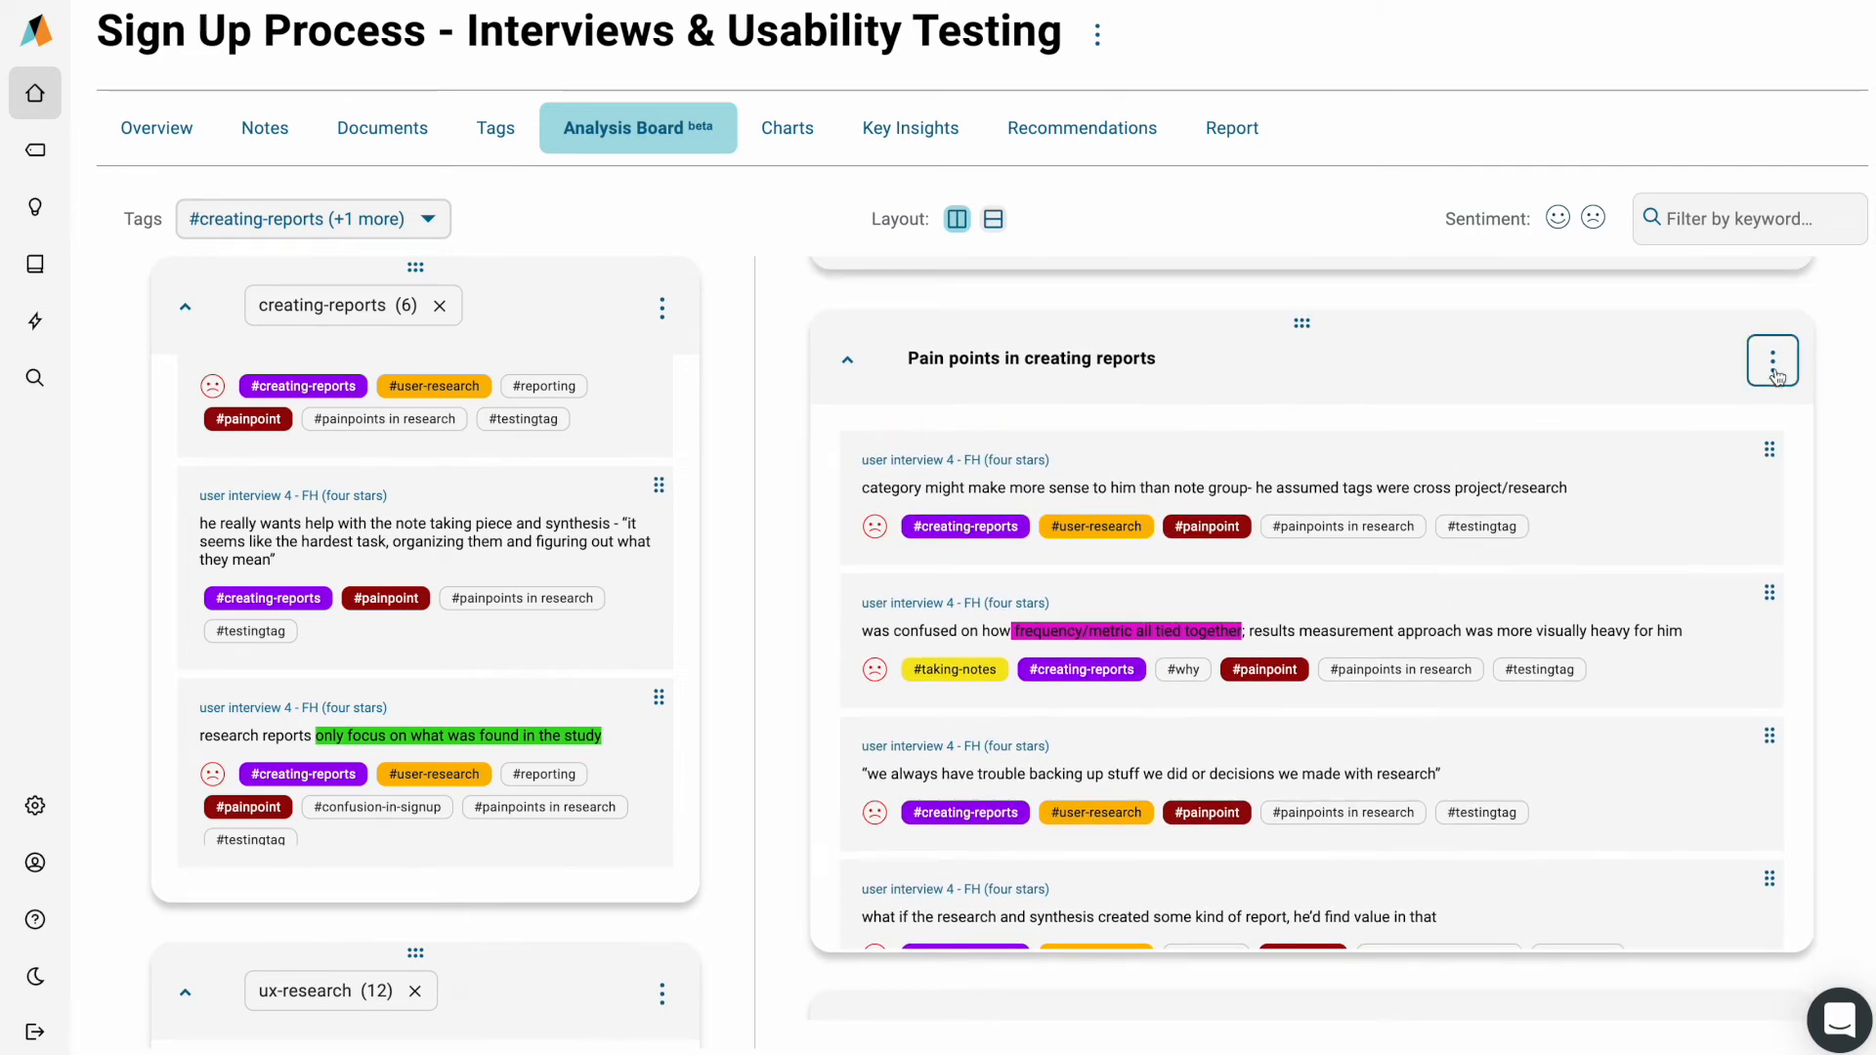
# Step: Turn the theme into a key insight titled 'Creating reports often takes too much time', description 'nobody likes…'
pyautogui.click(1771, 359)
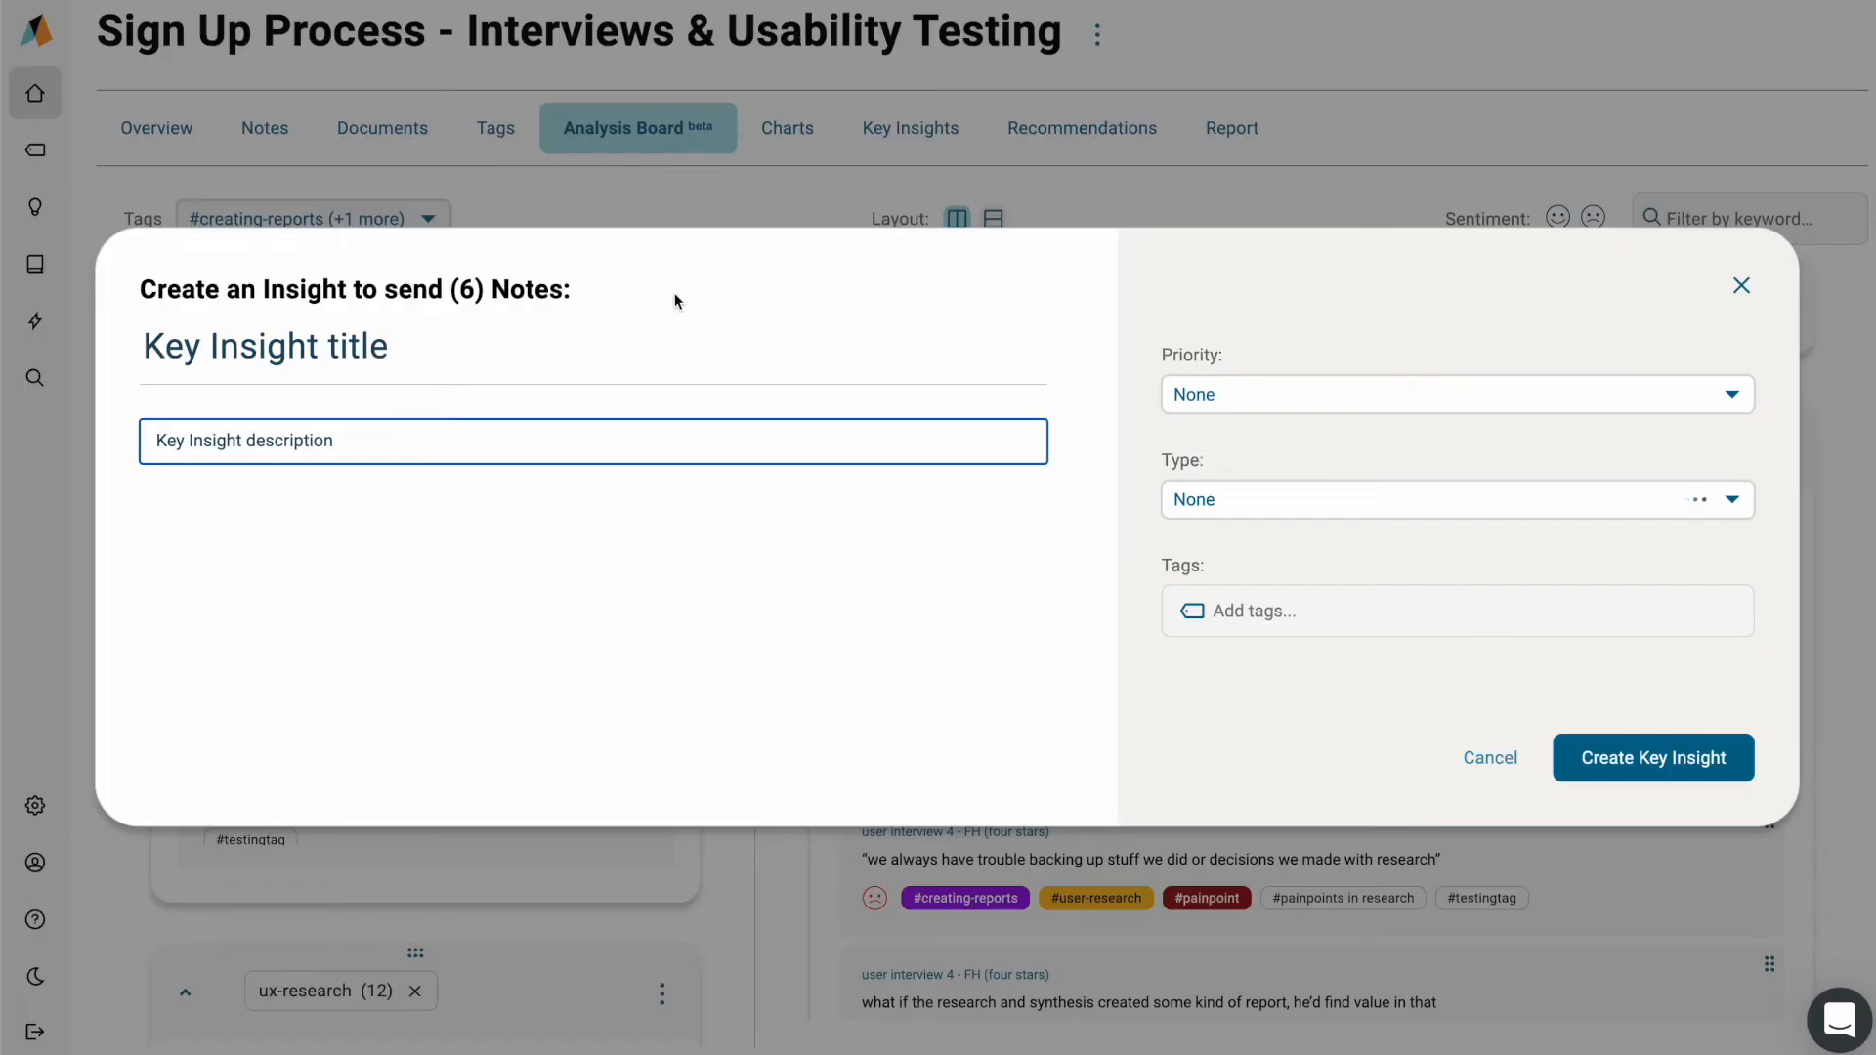
pyautogui.write('Creating repor')
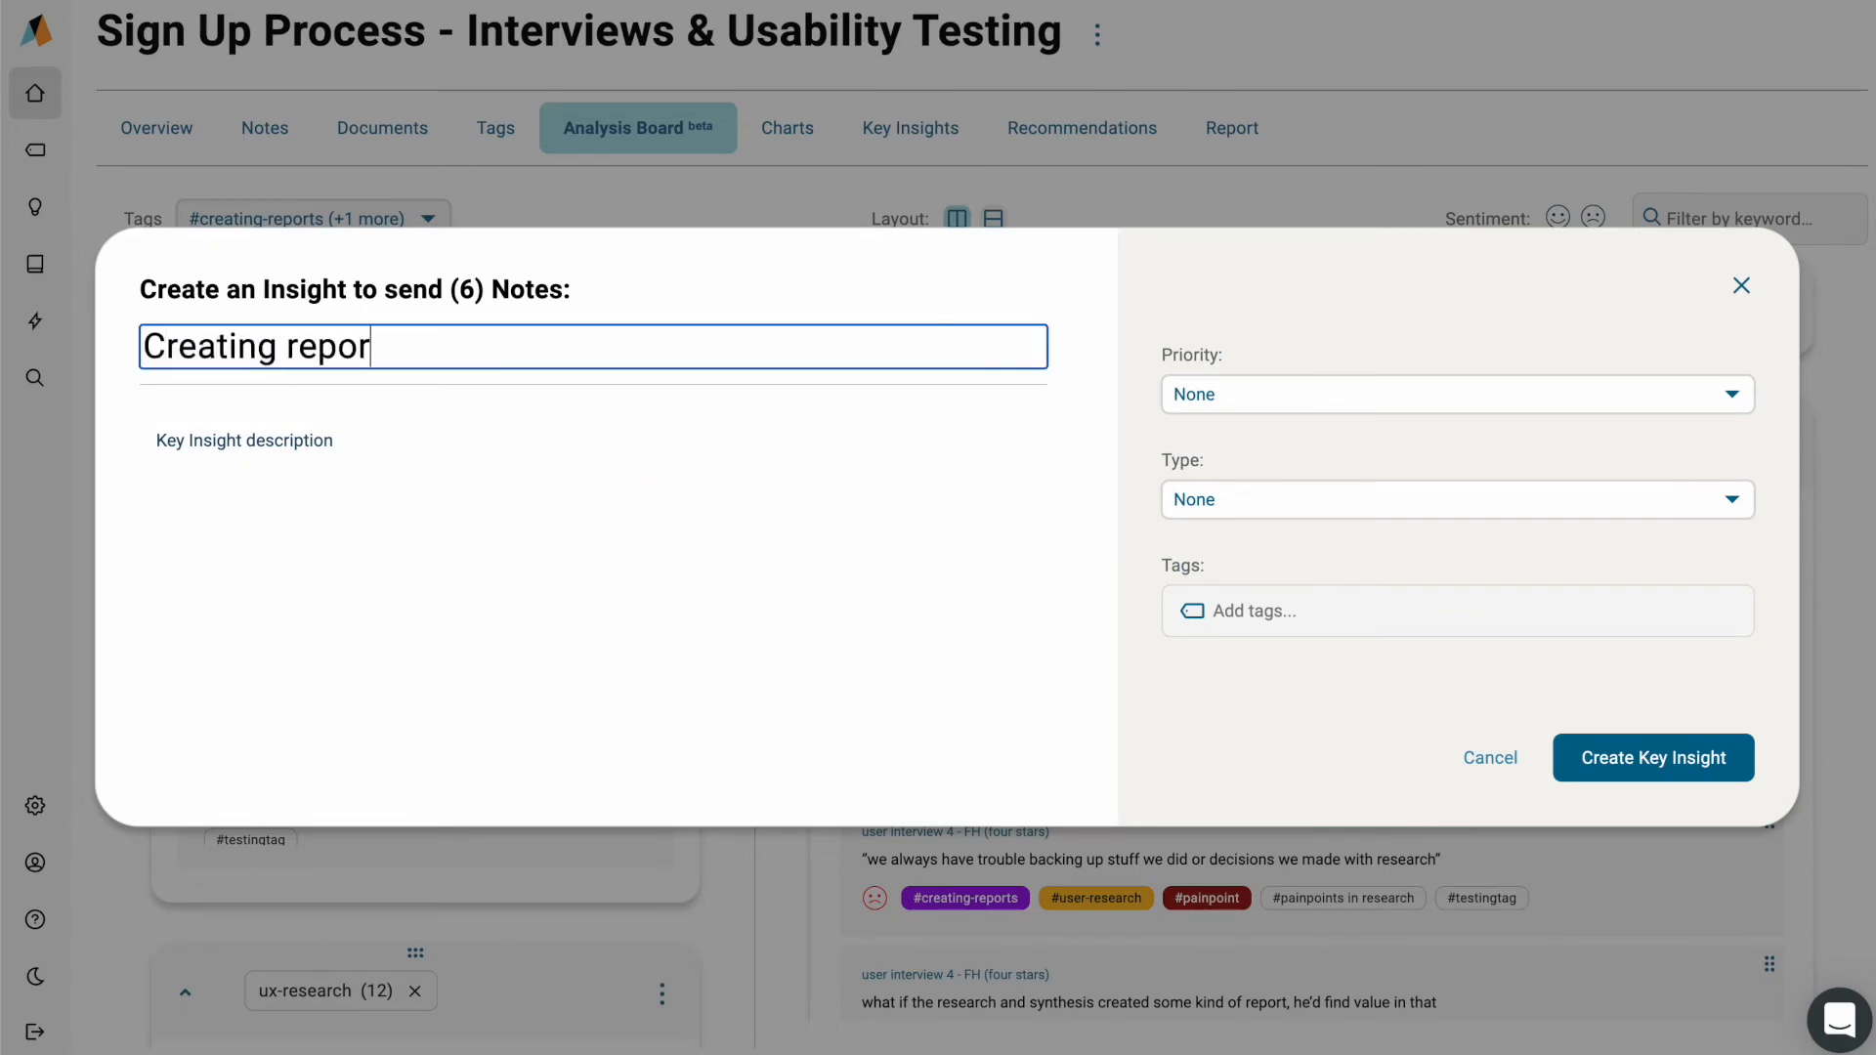
pyautogui.write('ts often takes too much time')
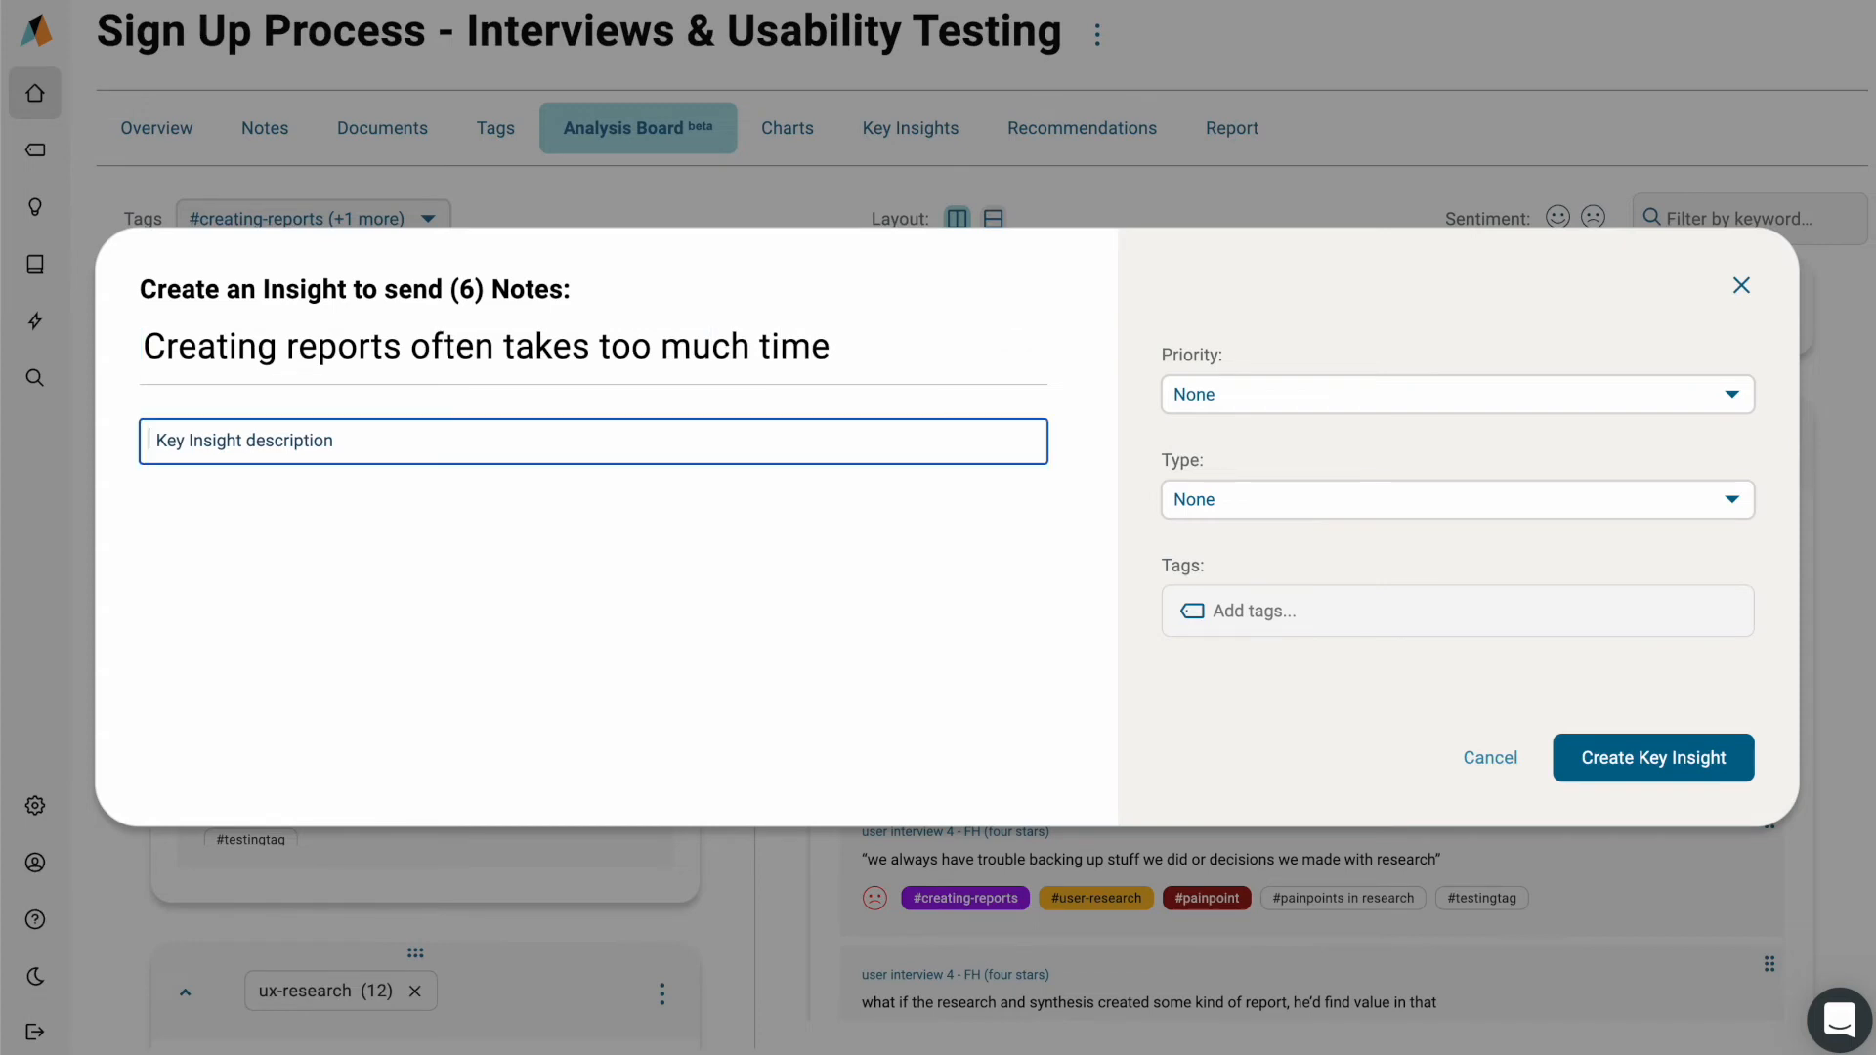
pyautogui.write('nobody likes')
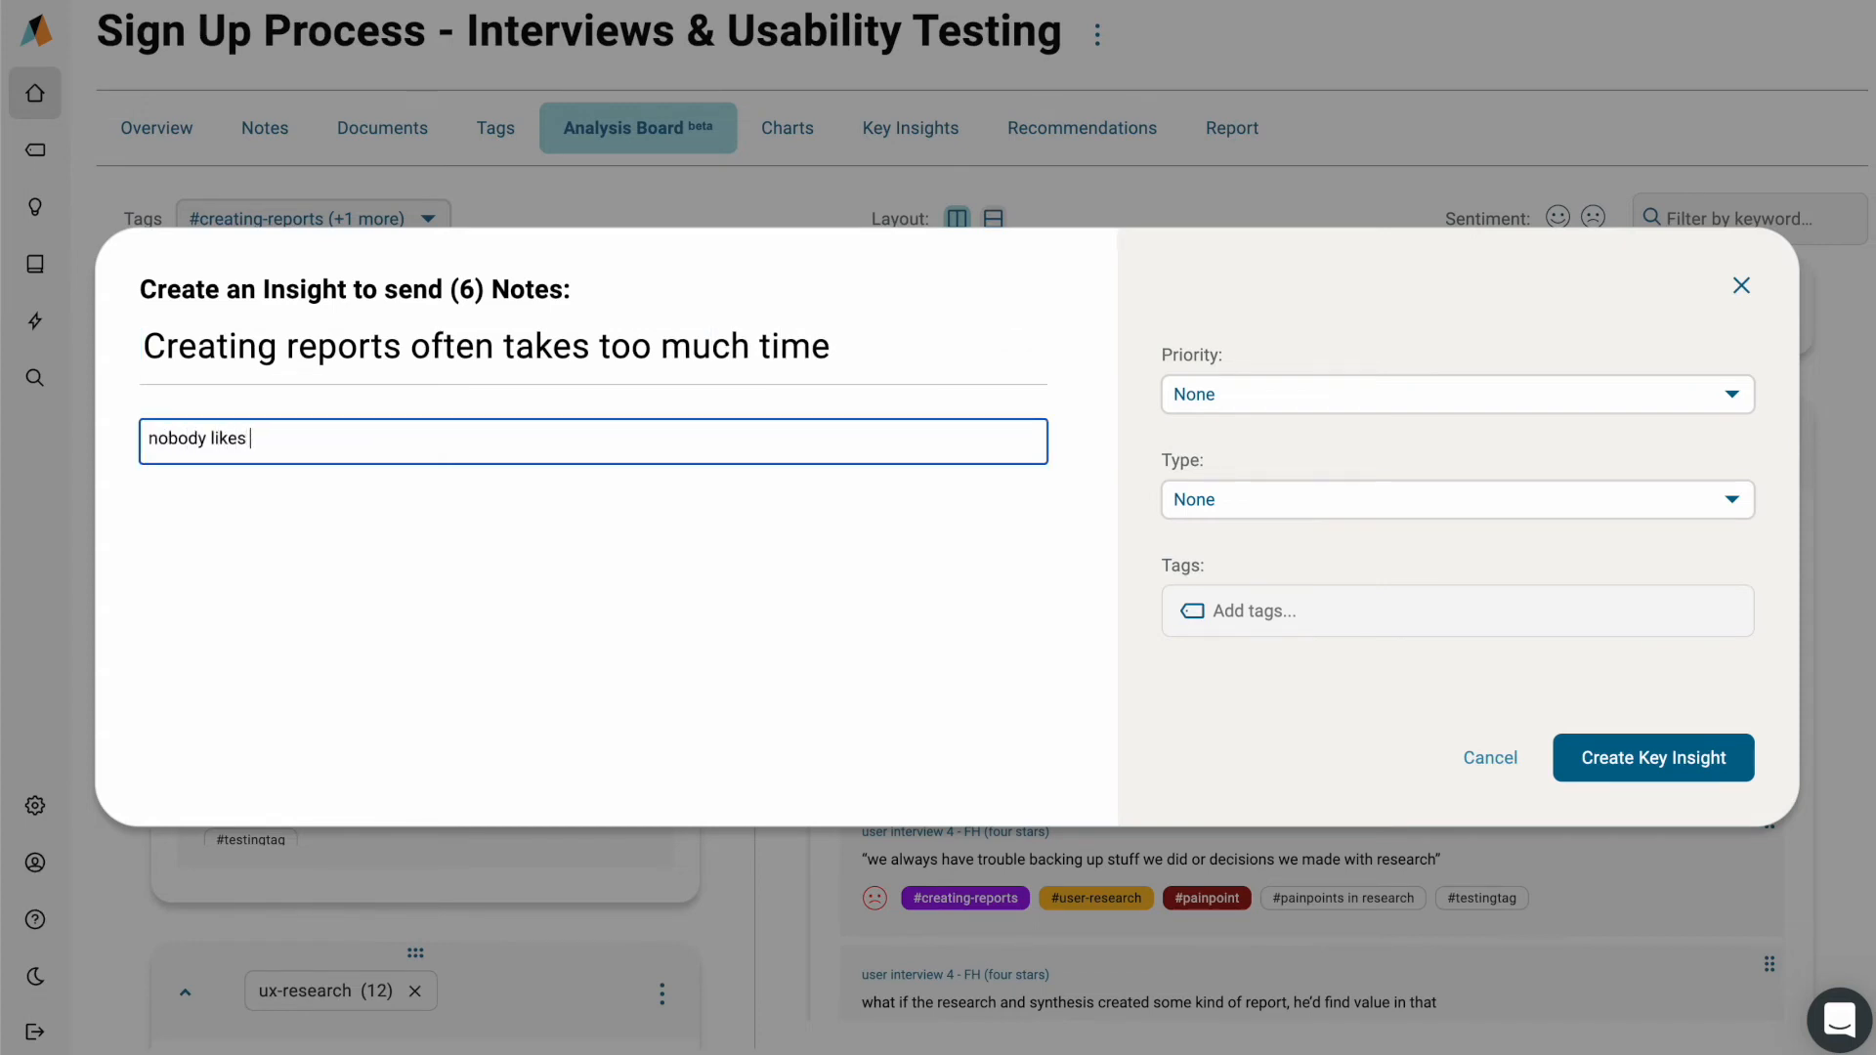